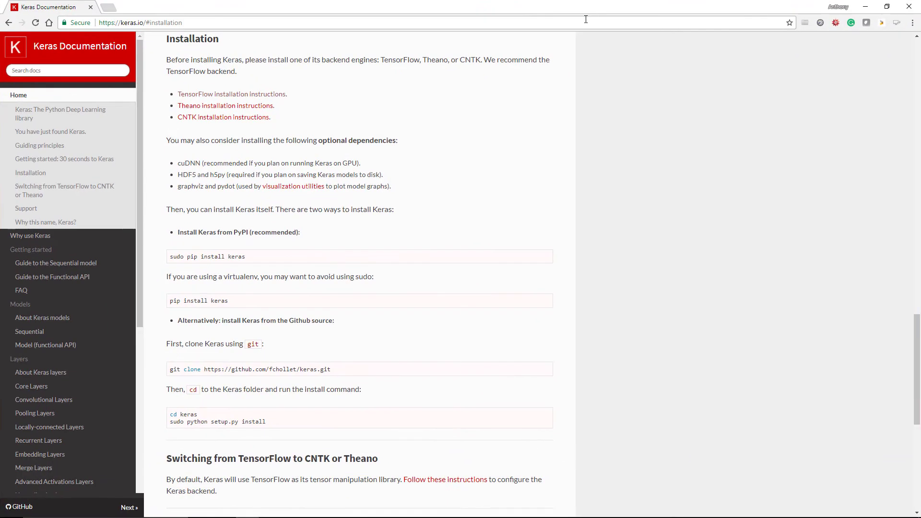
# - Zoom in and load keras.io from the address bar suggestion
pyautogui.press('ctrl+plus')
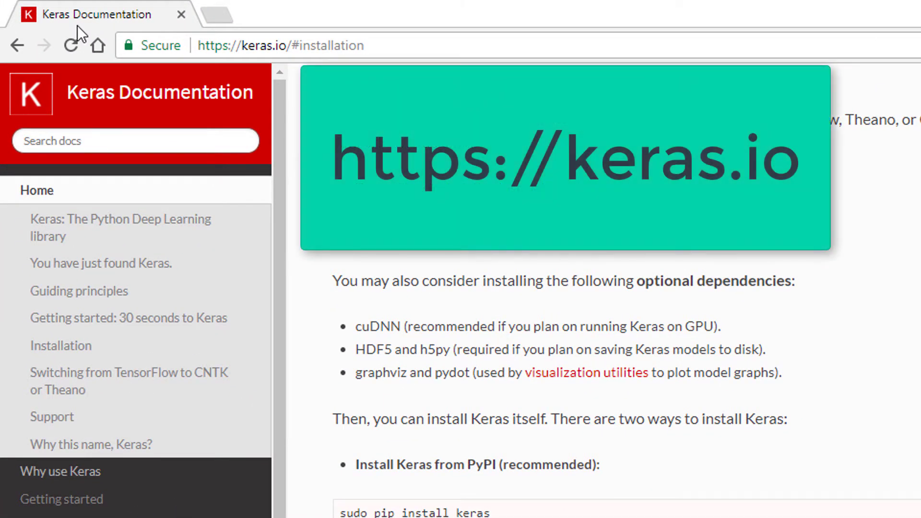
pyautogui.click(282, 45)
pyautogui.write('kera')
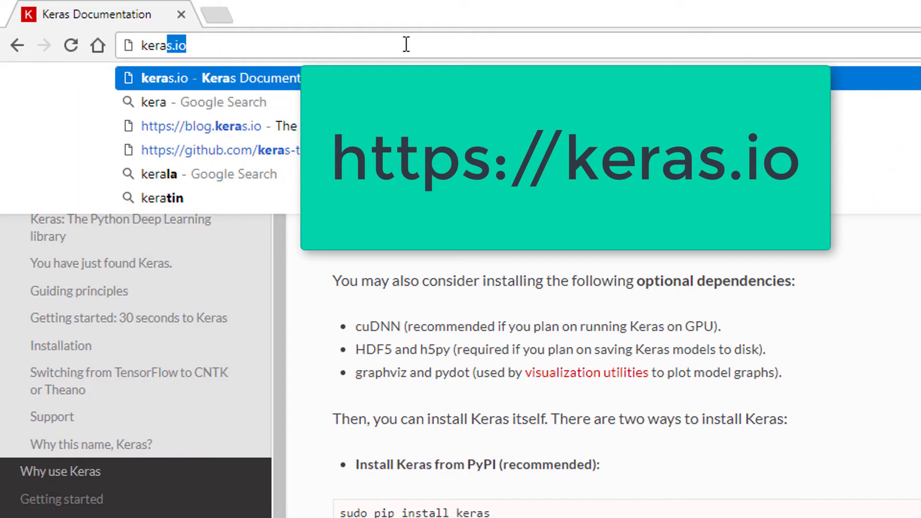
pyautogui.click(206, 78)
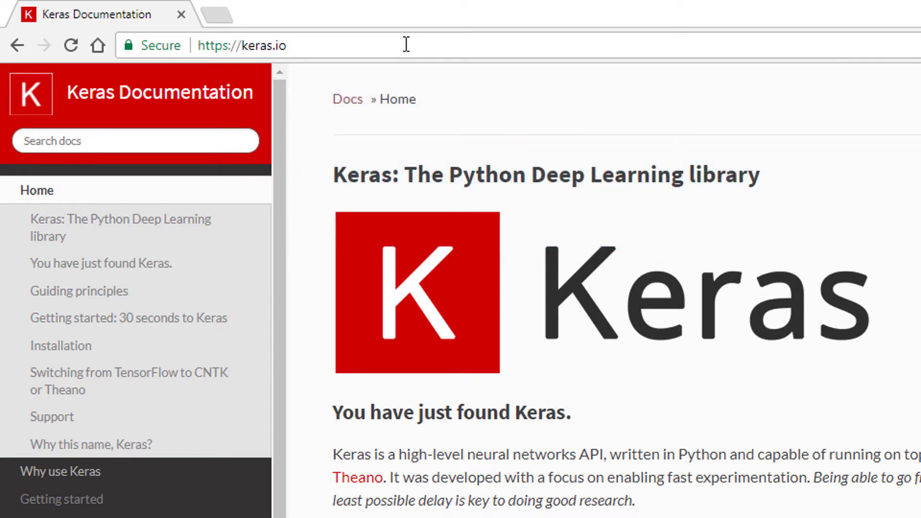
pyautogui.moveTo(61, 346)
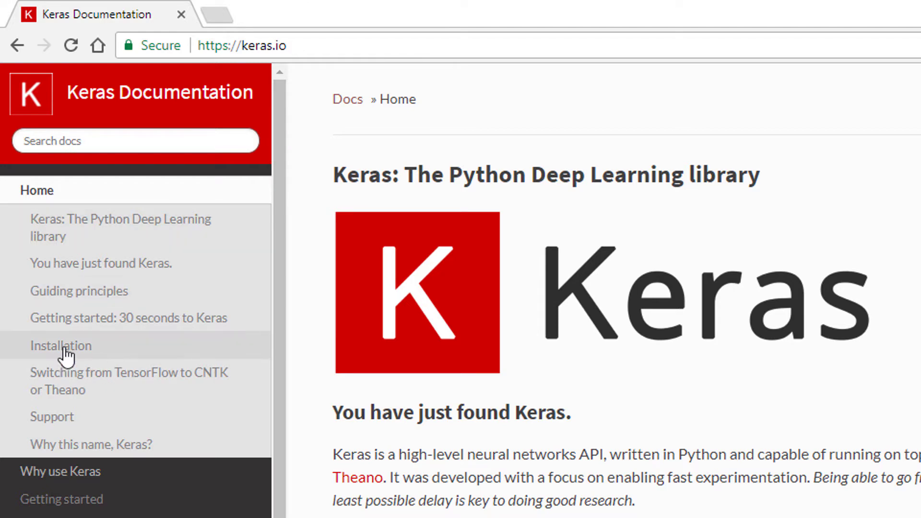
# - Jump to the Installation section of the Keras documentation sidebar
pyautogui.click(60, 345)
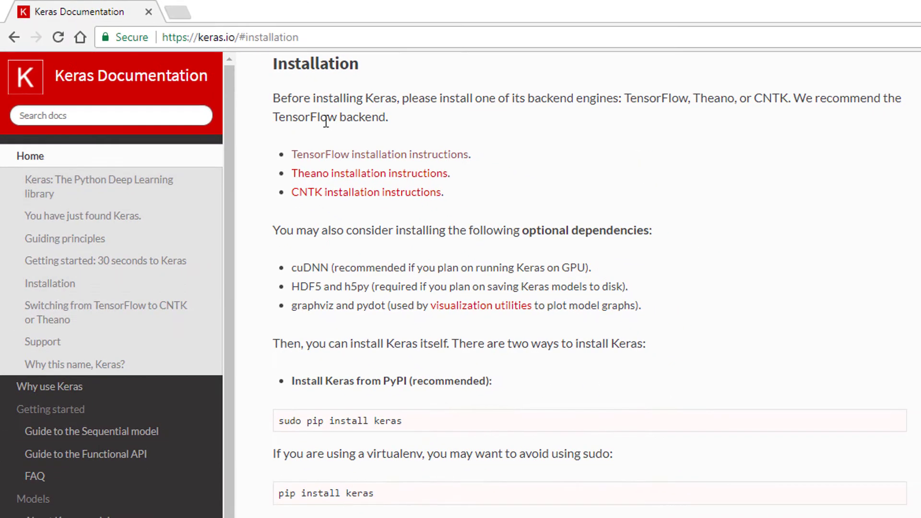
pyautogui.moveTo(467, 118)
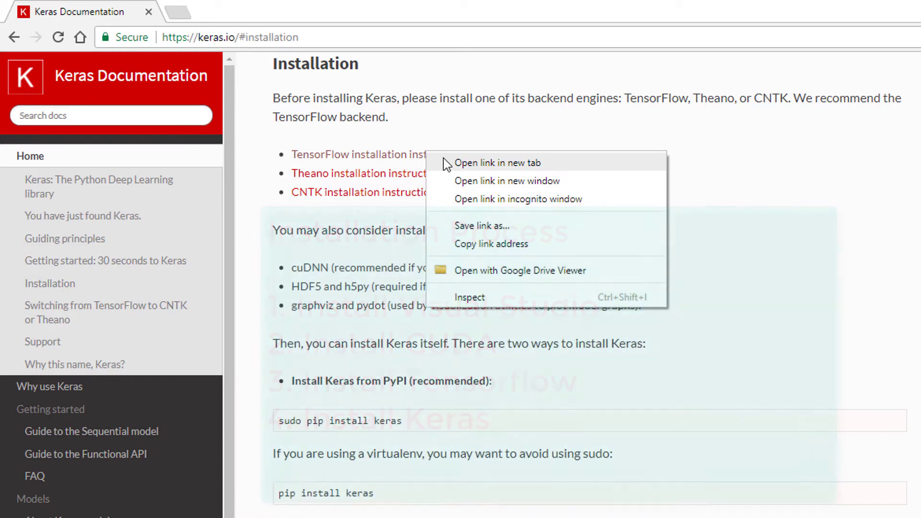
# - Open TensorFlow's install guide, then the 'Installing TensorFlow on Windows' guide, each in a new tab
pyautogui.click(498, 163)
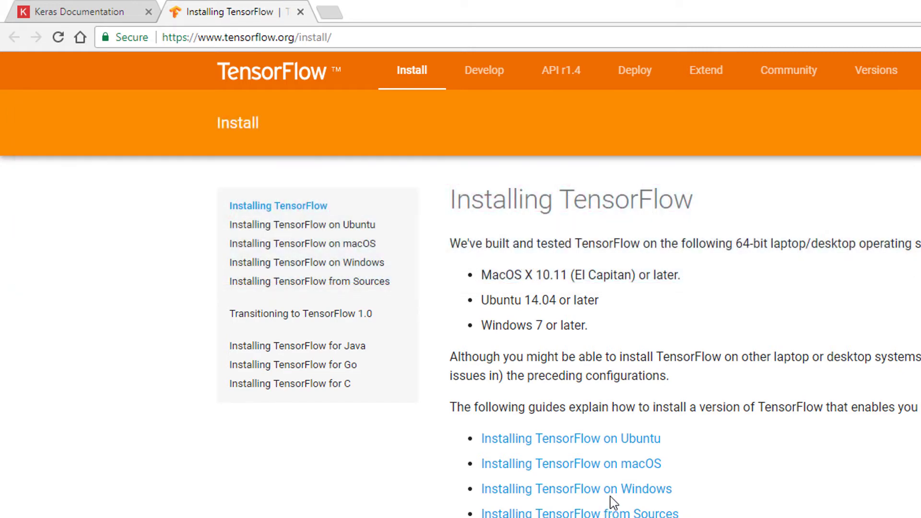
pyautogui.moveTo(619, 495)
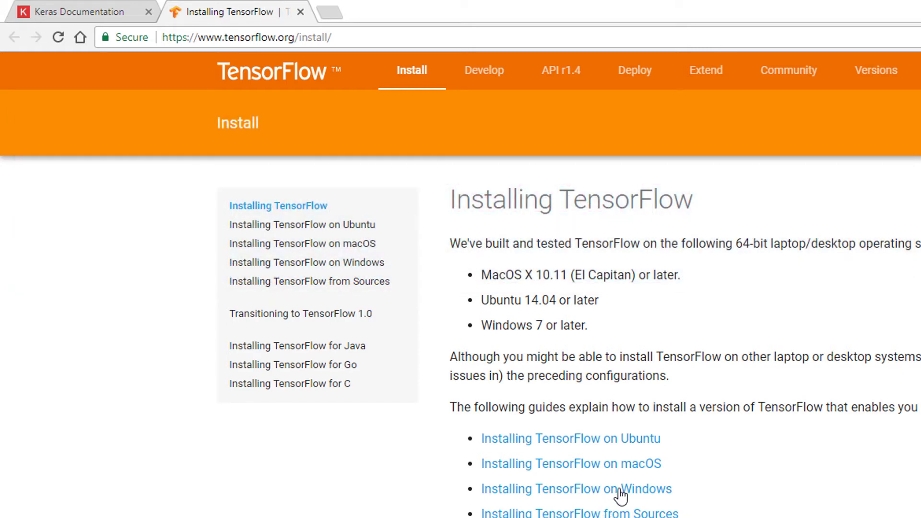
pyautogui.click(575, 488)
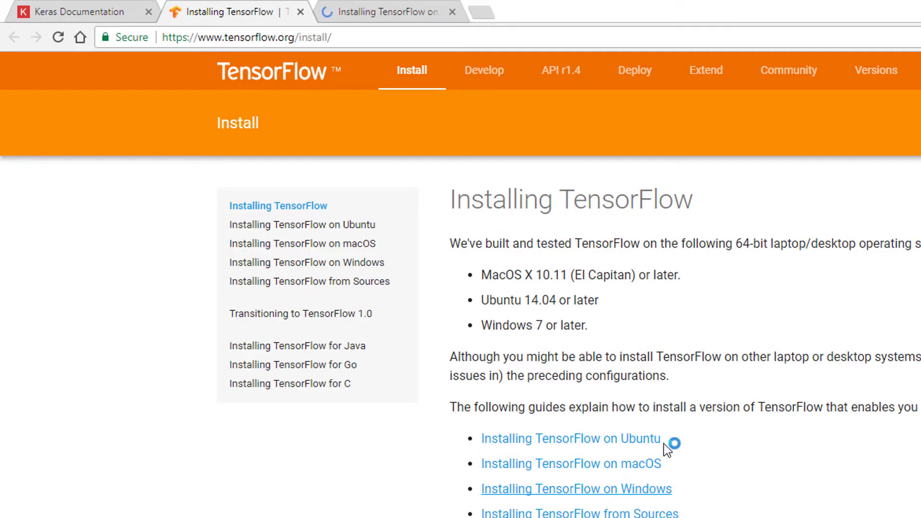
pyautogui.moveTo(701, 470)
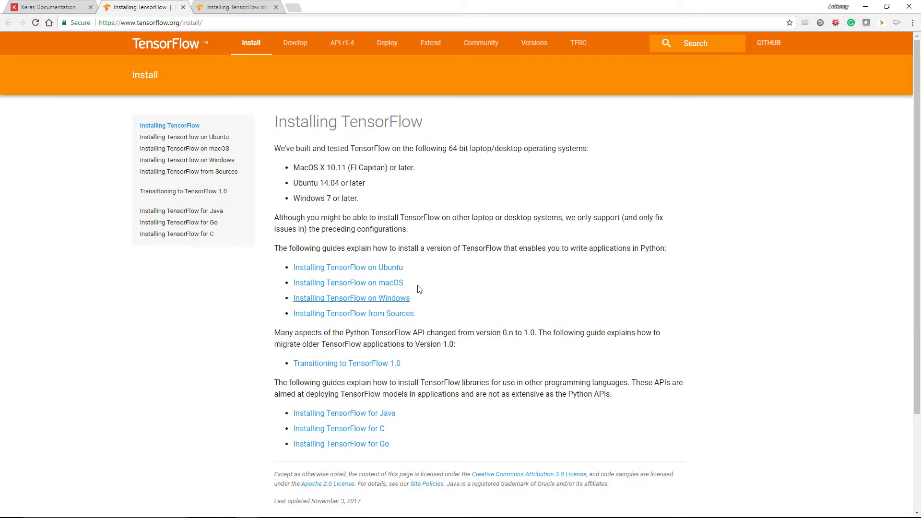
pyautogui.click(351, 298)
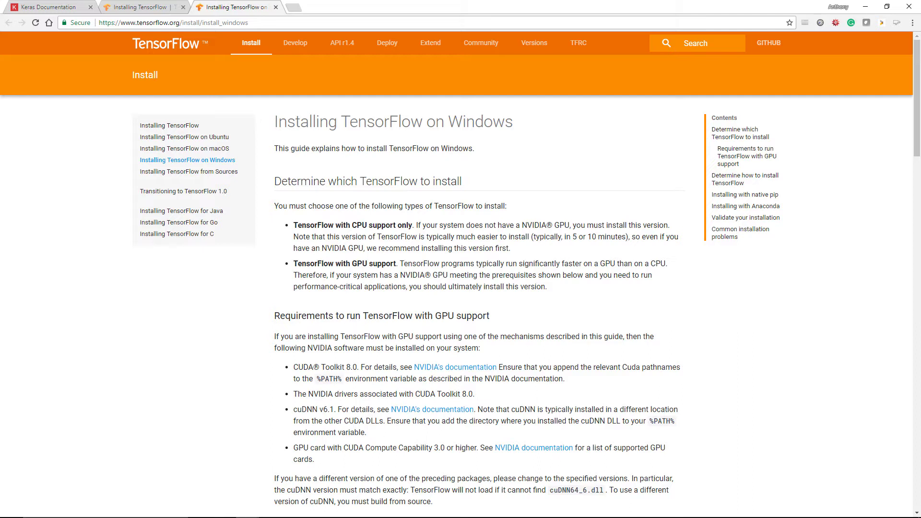
pyautogui.moveTo(318, 262)
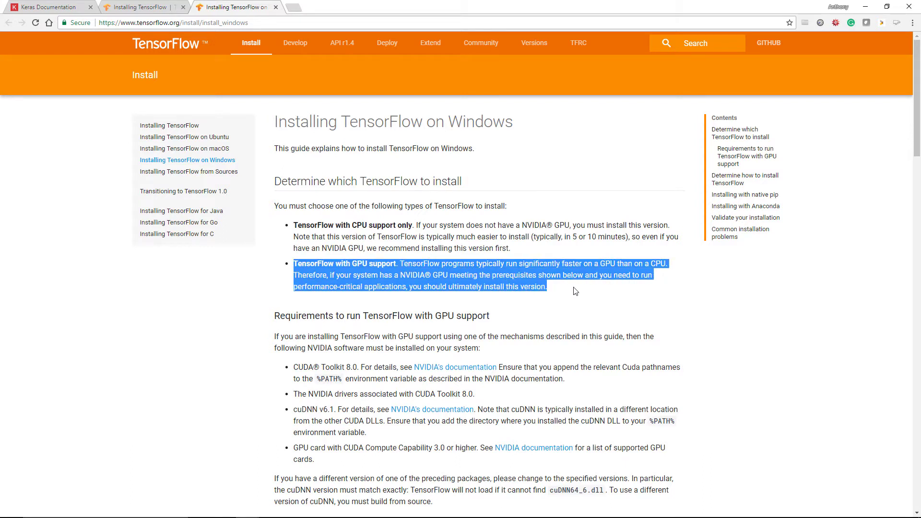
pyautogui.moveTo(690, 288)
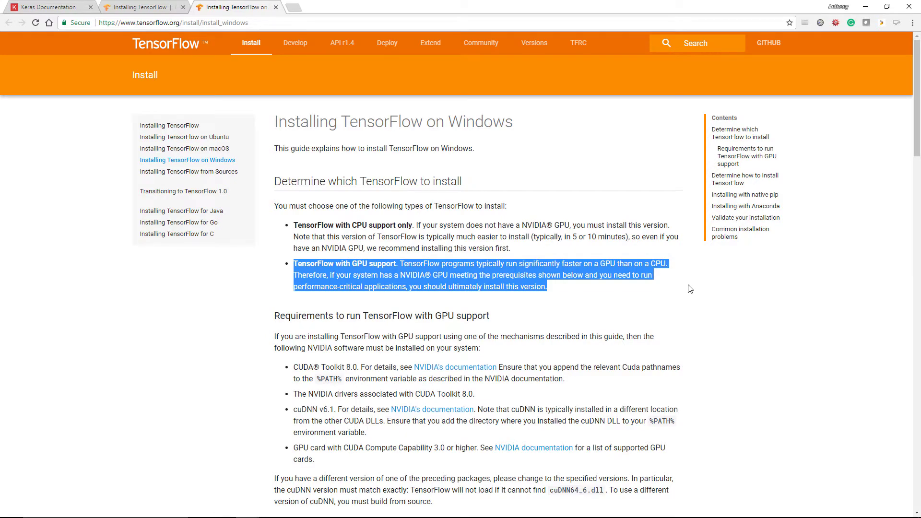
# - Scroll to TensorFlow's GPU requirements and open NVIDIA's CUDA documentation in a new tab
pyautogui.scroll(-3)
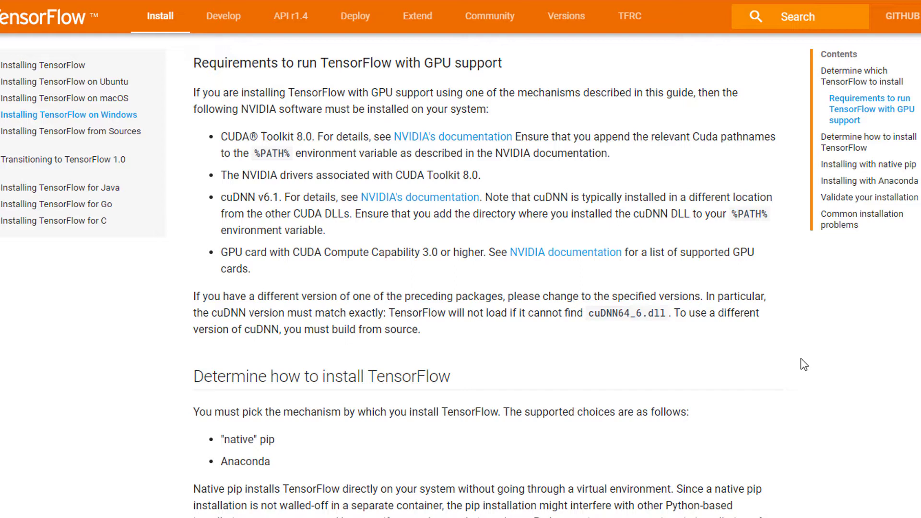
pyautogui.moveTo(316, 140)
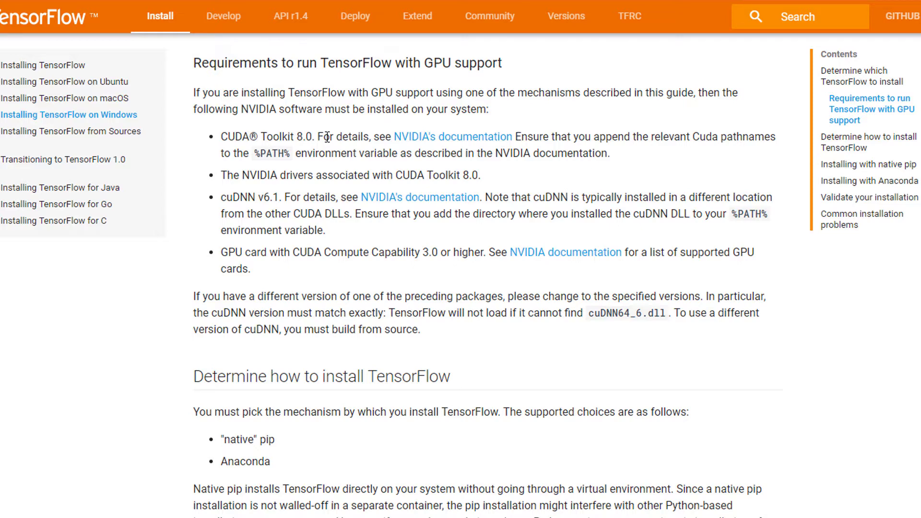
pyautogui.moveTo(315, 172)
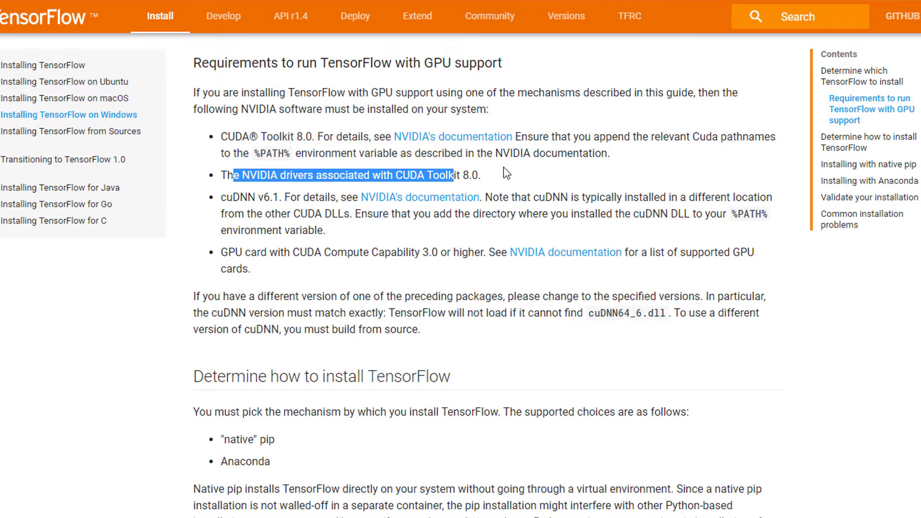
pyautogui.click(505, 175)
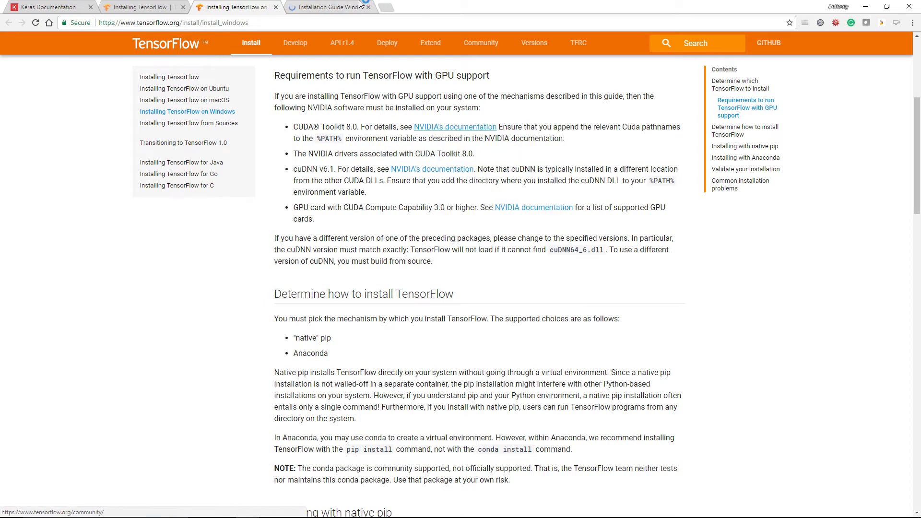
pyautogui.moveTo(329, 6)
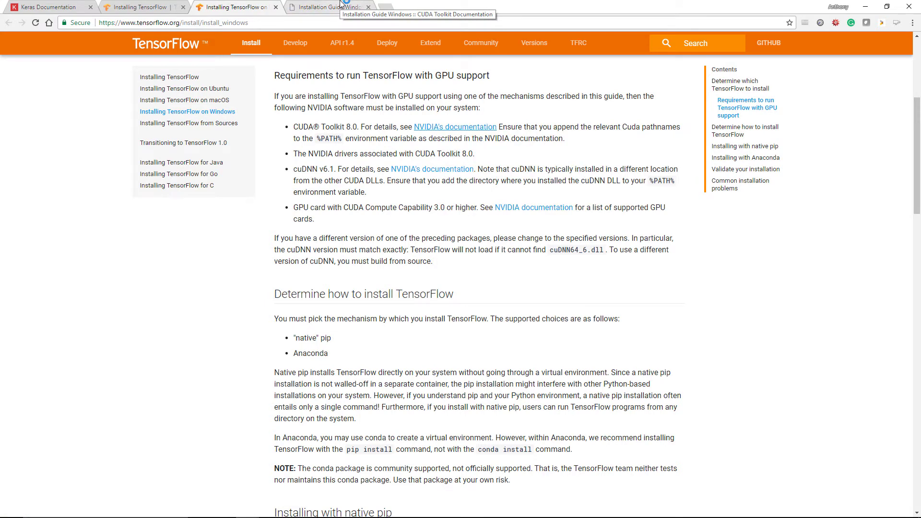
# - Switch to the CUDA Windows installation guide and scroll to System Requirements
pyautogui.click(327, 6)
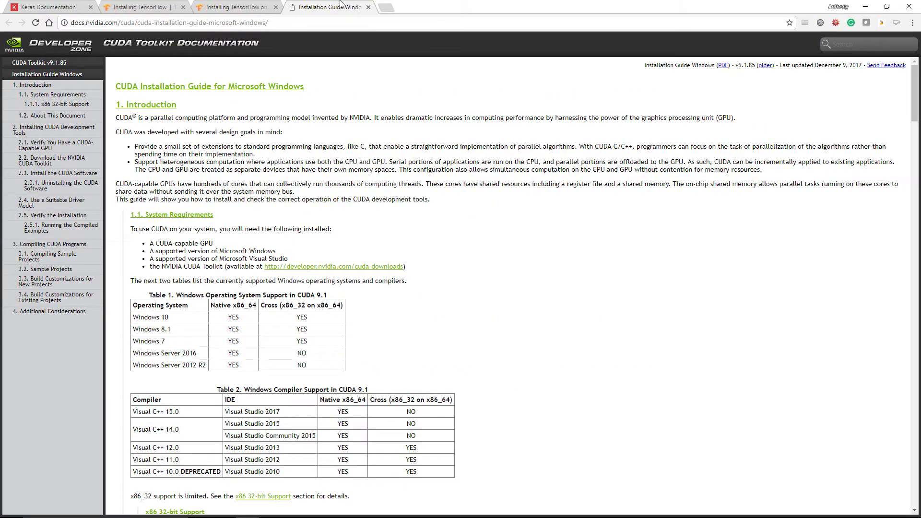
pyautogui.moveTo(399, 160)
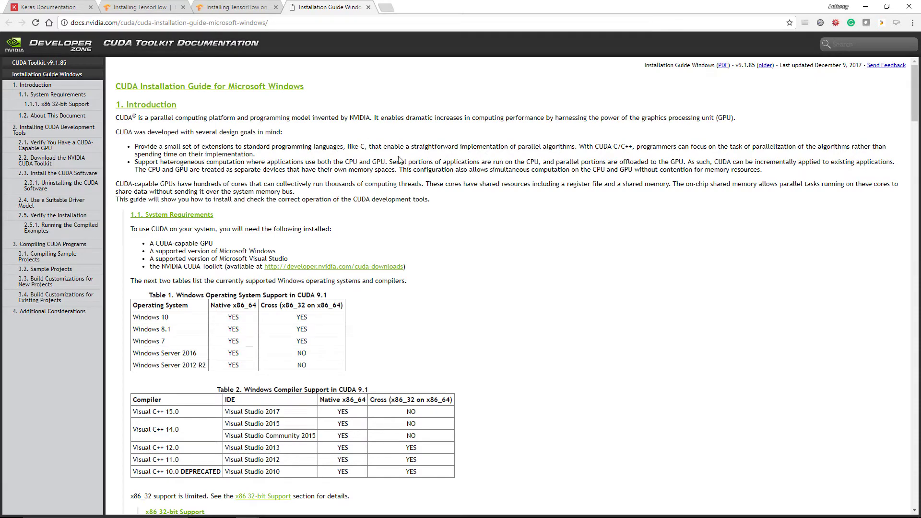
pyautogui.moveTo(479, 162)
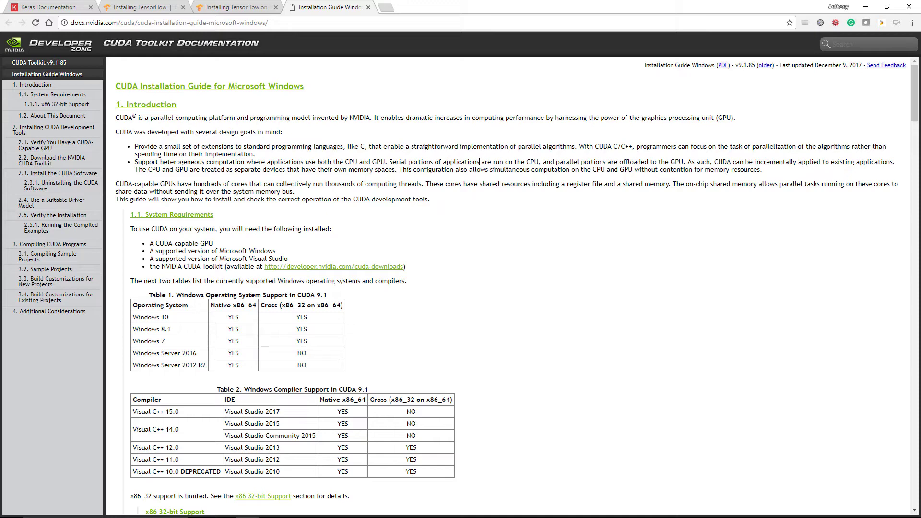
pyautogui.moveTo(234, 230)
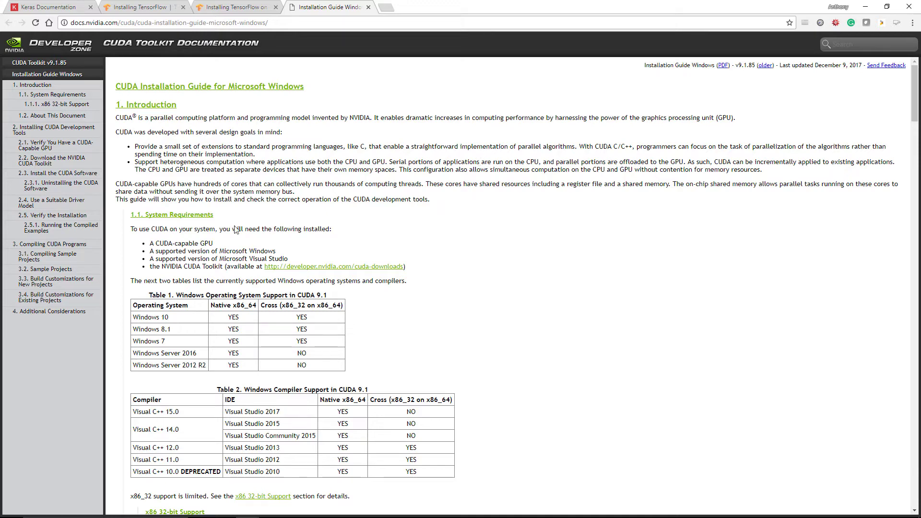
pyautogui.moveTo(221, 217)
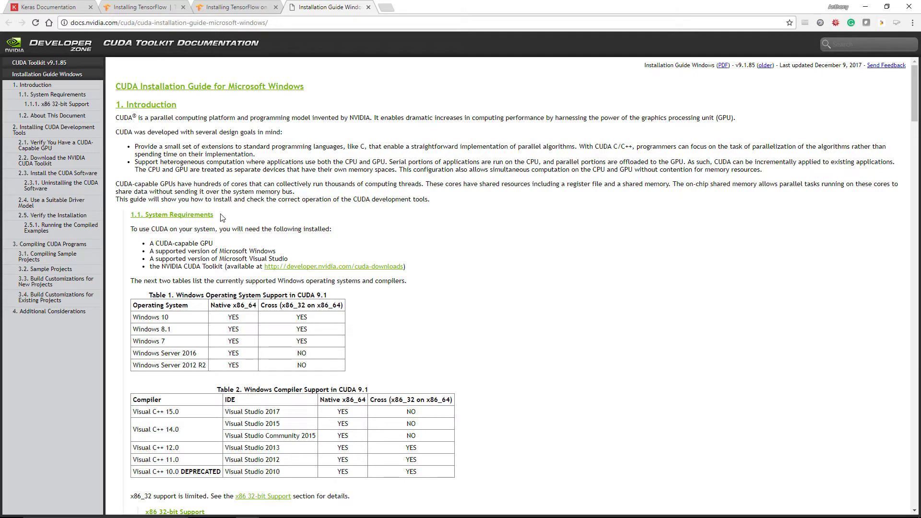
pyautogui.moveTo(338, 167)
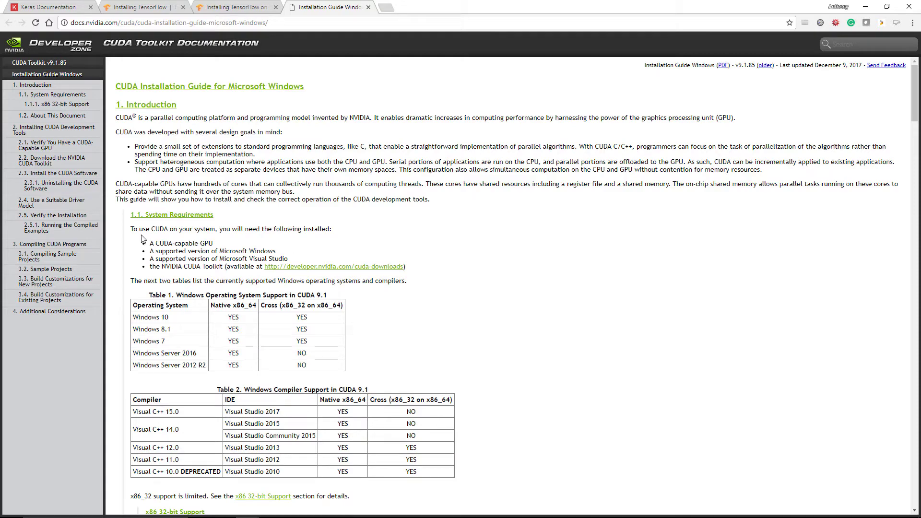
pyautogui.moveTo(215, 251)
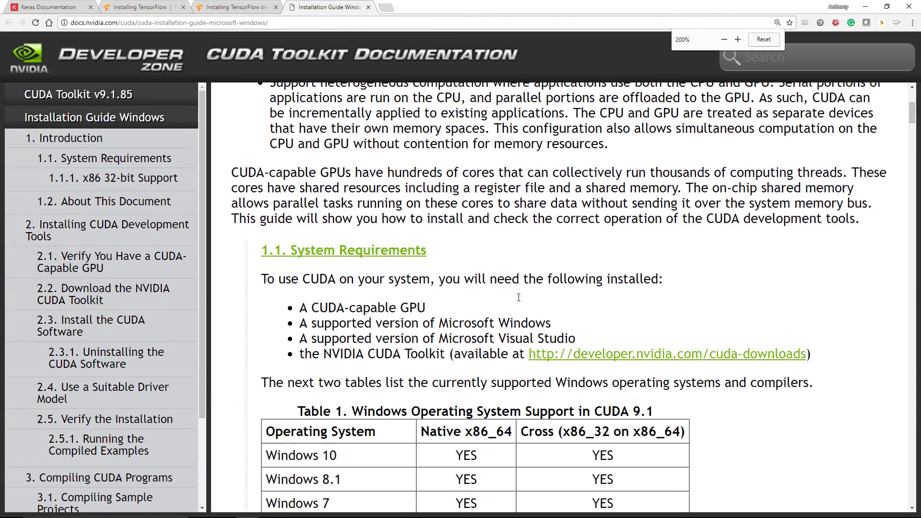
pyautogui.scroll(-3)
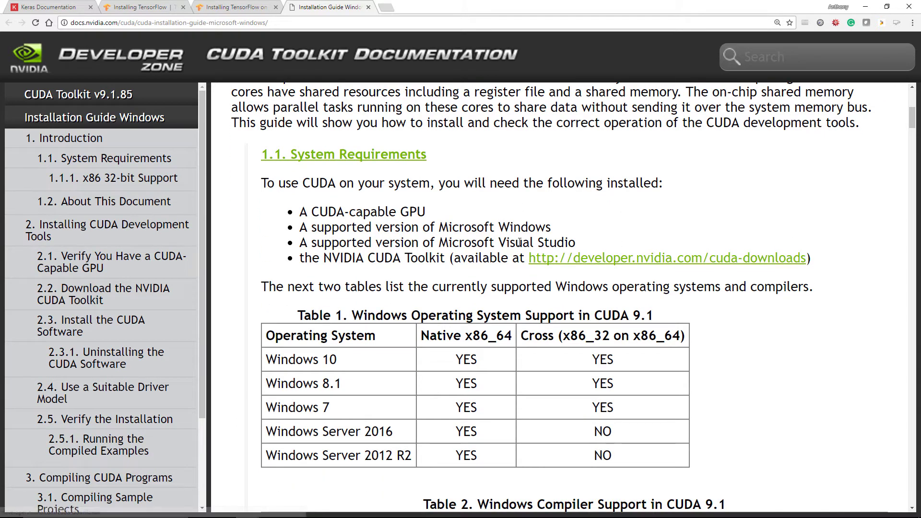
pyautogui.moveTo(456, 220)
pyautogui.write('system')
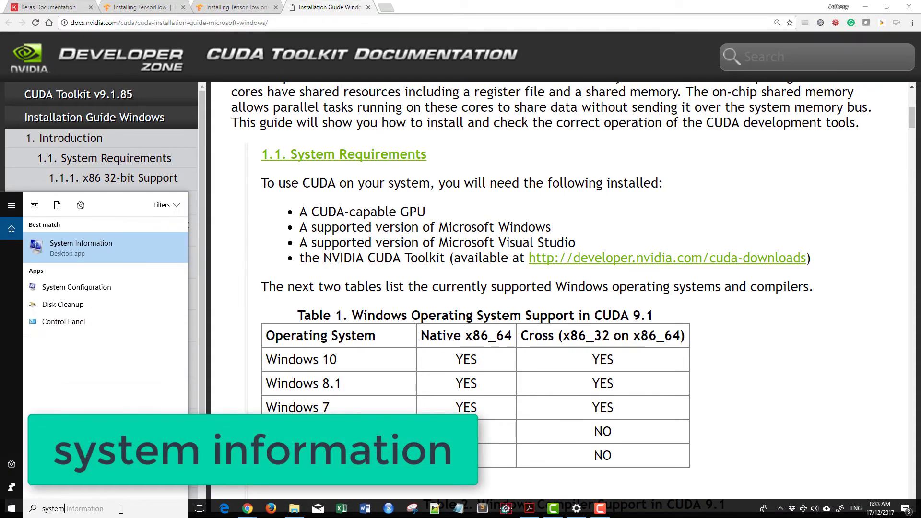
# - Launch System Information and view Components > Display, showing the NVIDIA GeForce GTX 1060 6GB
pyautogui.click(81, 247)
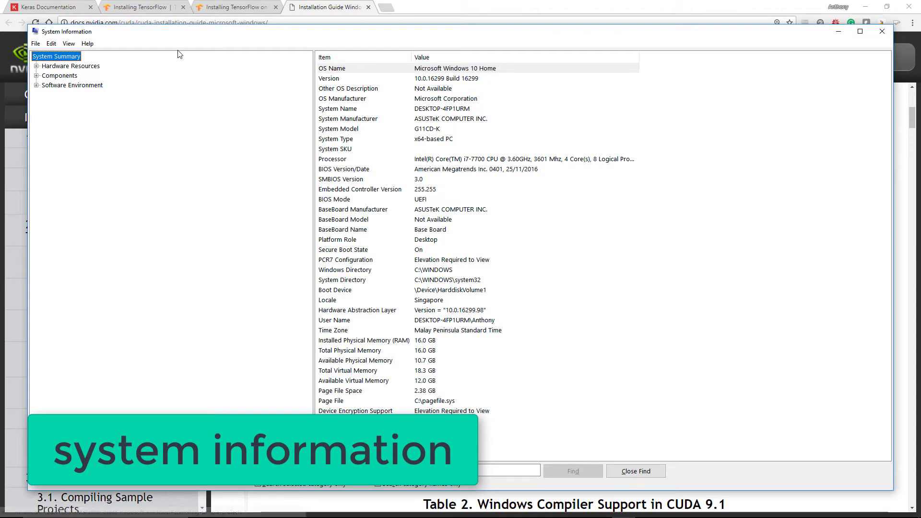
pyautogui.click(36, 66)
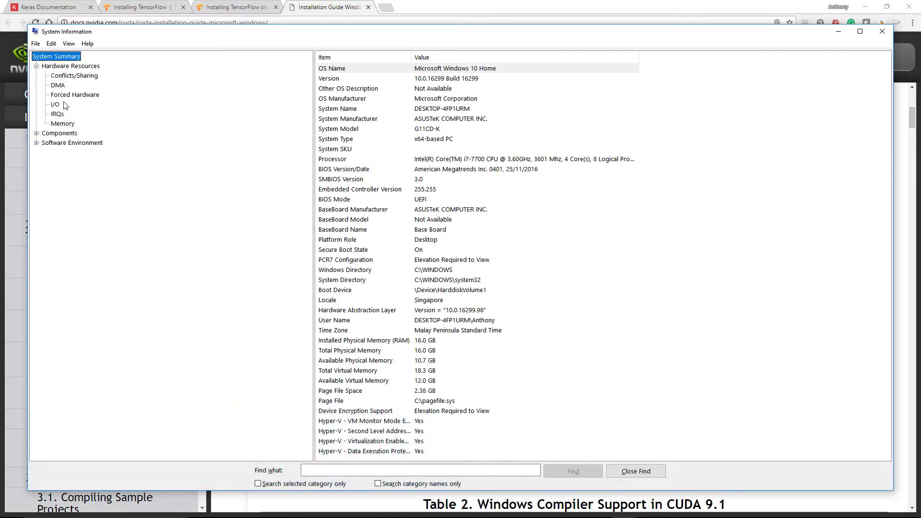
pyautogui.click(36, 133)
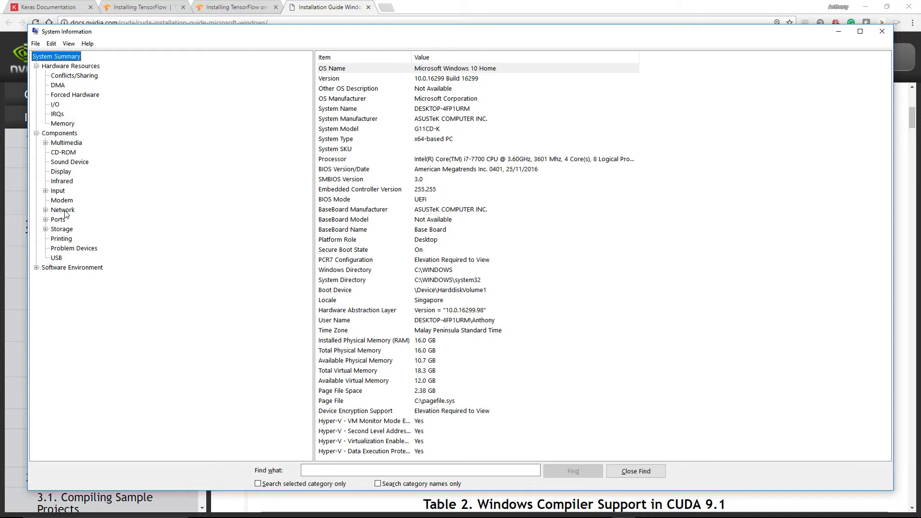
pyautogui.click(60, 171)
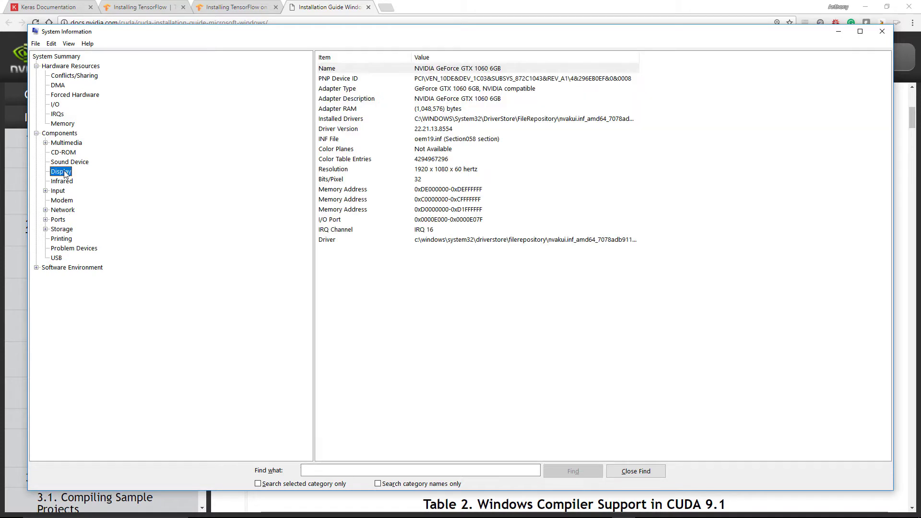
pyautogui.click(467, 68)
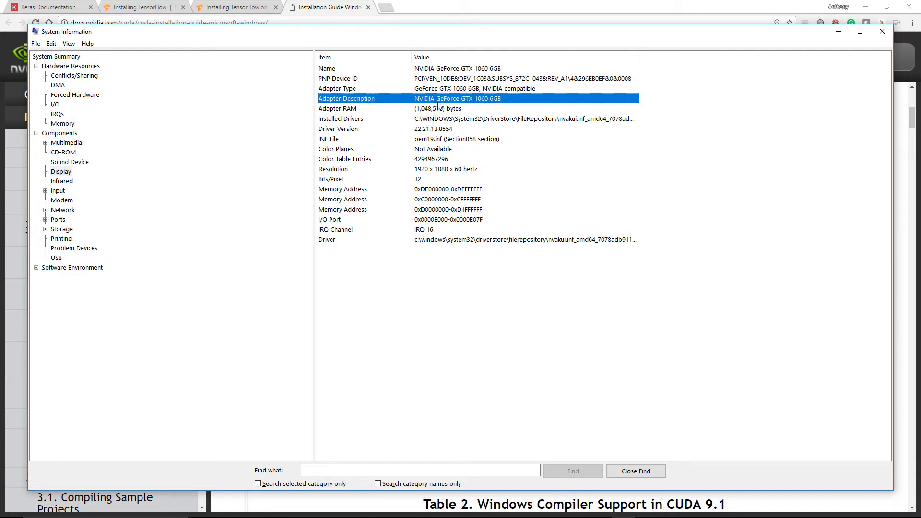
pyautogui.moveTo(502, 113)
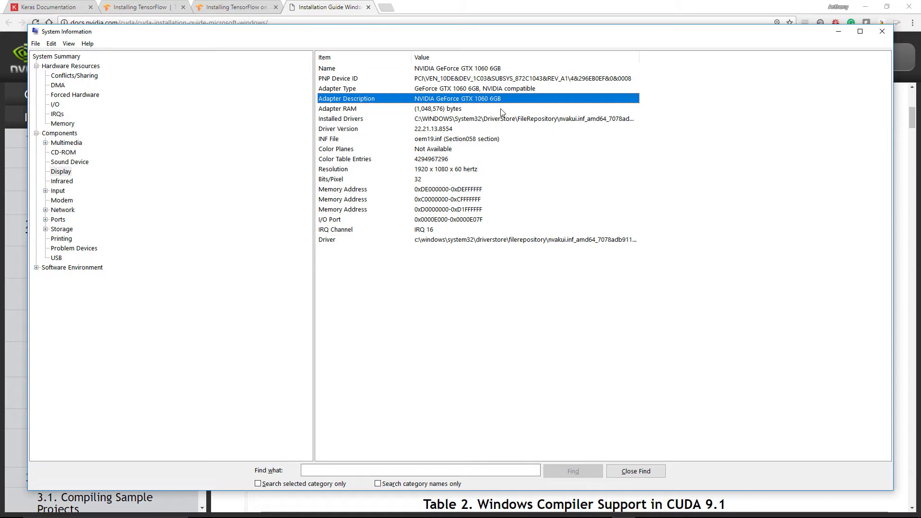
pyautogui.moveTo(498, 132)
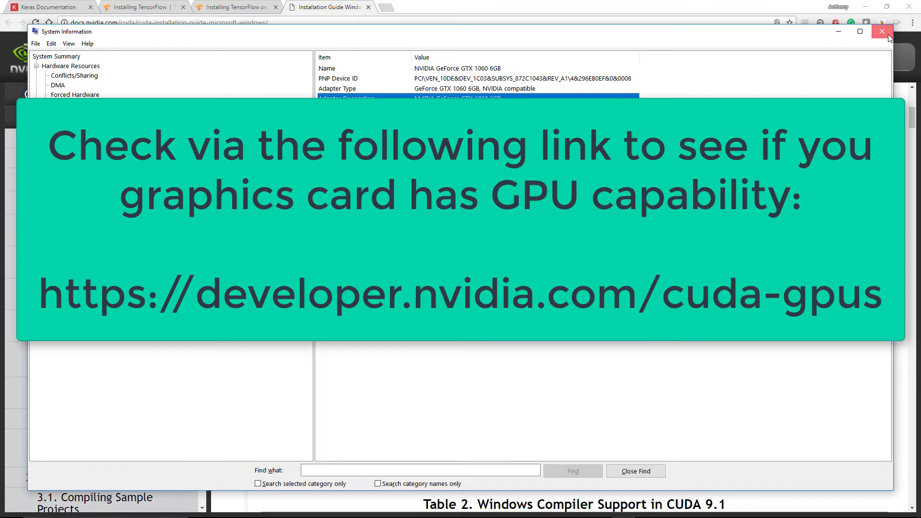
# - Close System Information and mark Windows 10 and Native x86_64 in the OS support table
pyautogui.click(881, 31)
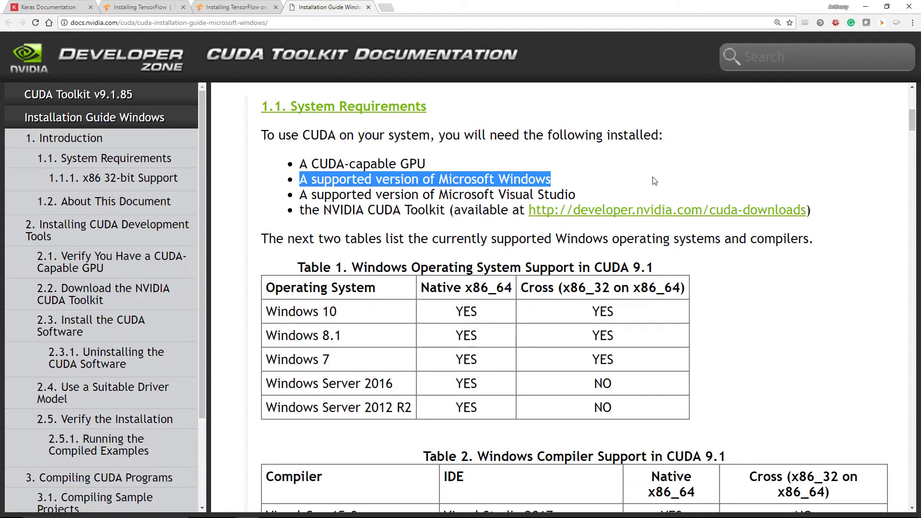
pyautogui.doubleClick(300, 311)
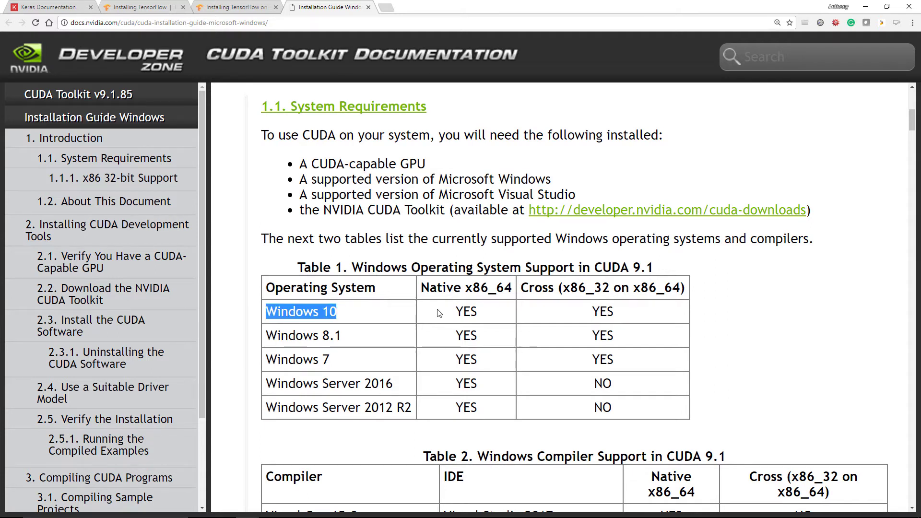
pyautogui.moveTo(305, 193)
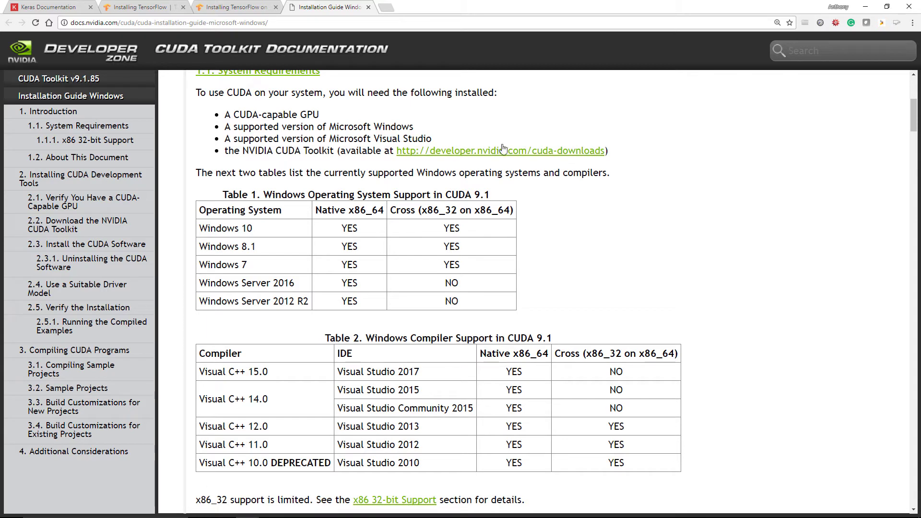
pyautogui.moveTo(329, 318)
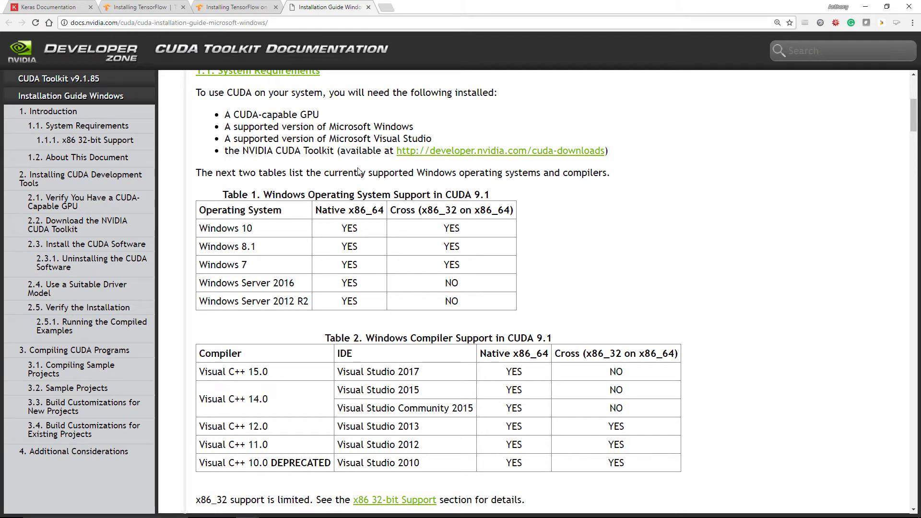
pyautogui.doubleClick(225, 228)
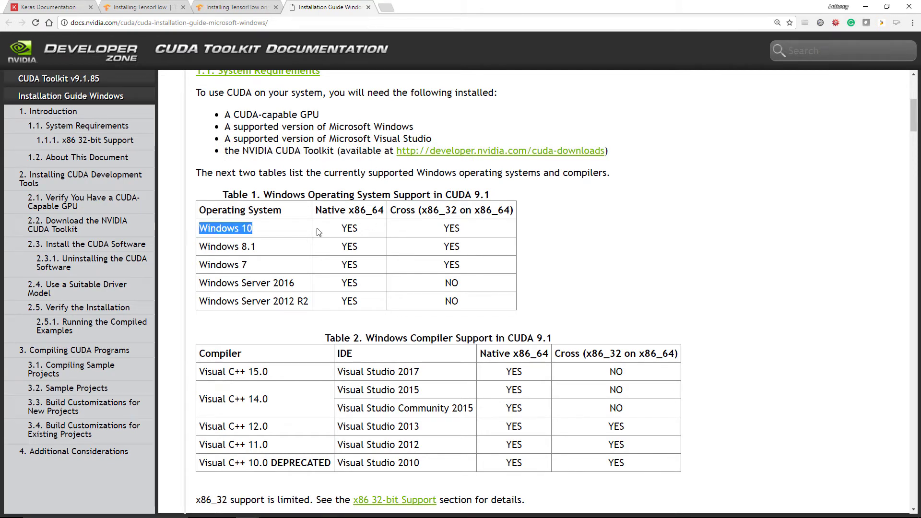
pyautogui.moveTo(385, 213)
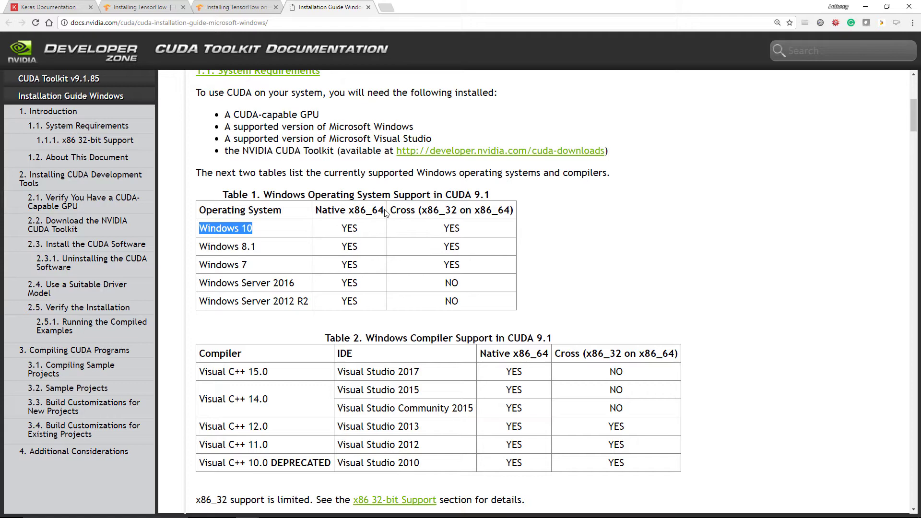
pyautogui.doubleClick(350, 209)
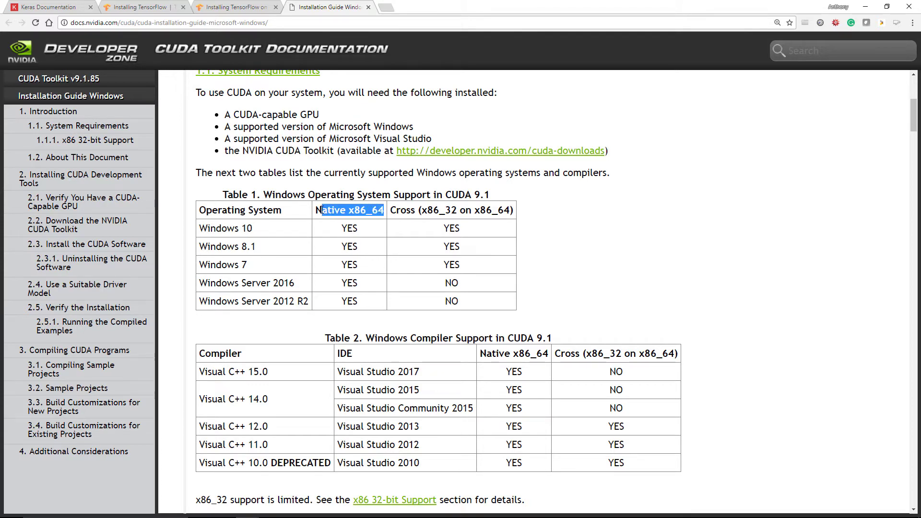
# - Scroll to the compiler support table and mark Visual Studio 2017
pyautogui.scroll(-3)
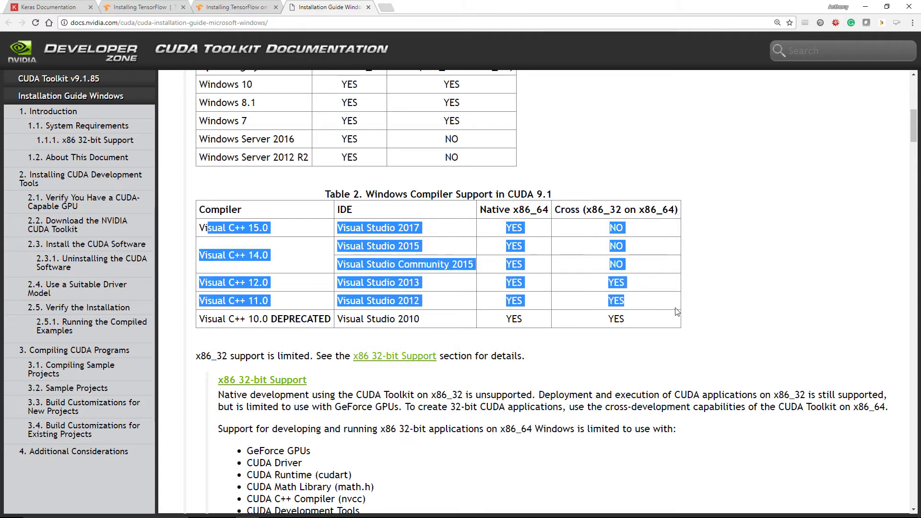
pyautogui.click(285, 290)
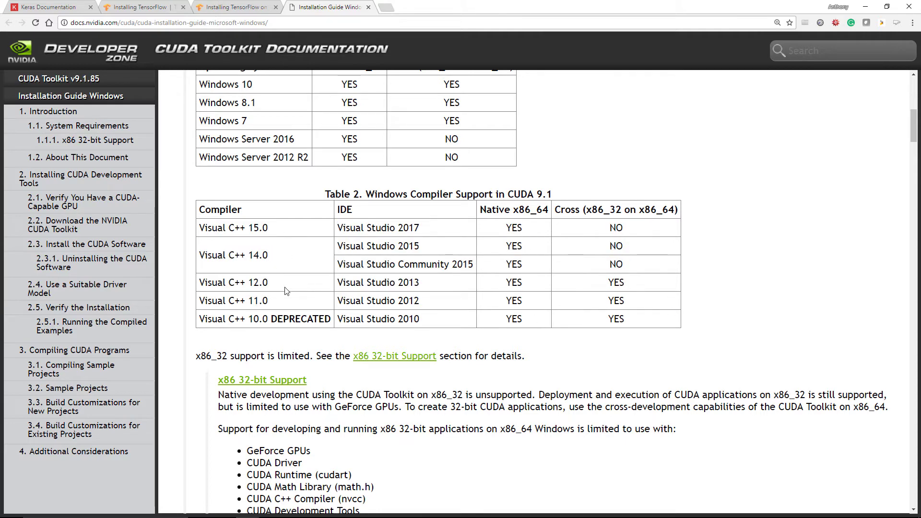
pyautogui.moveTo(442, 329)
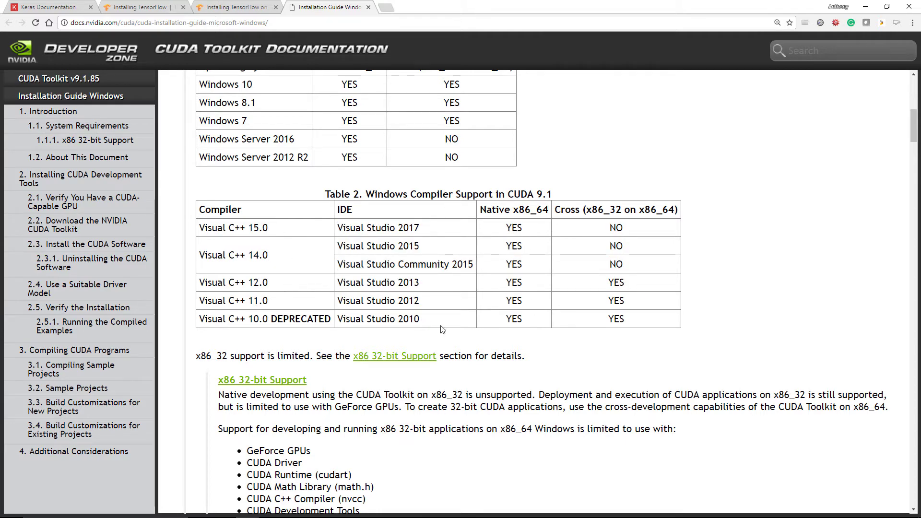
pyautogui.moveTo(432, 230)
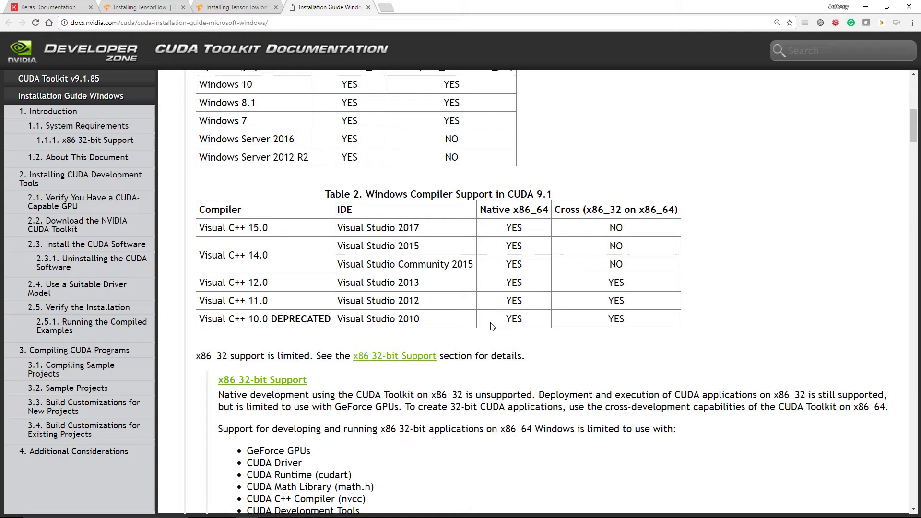
pyautogui.scroll(-3)
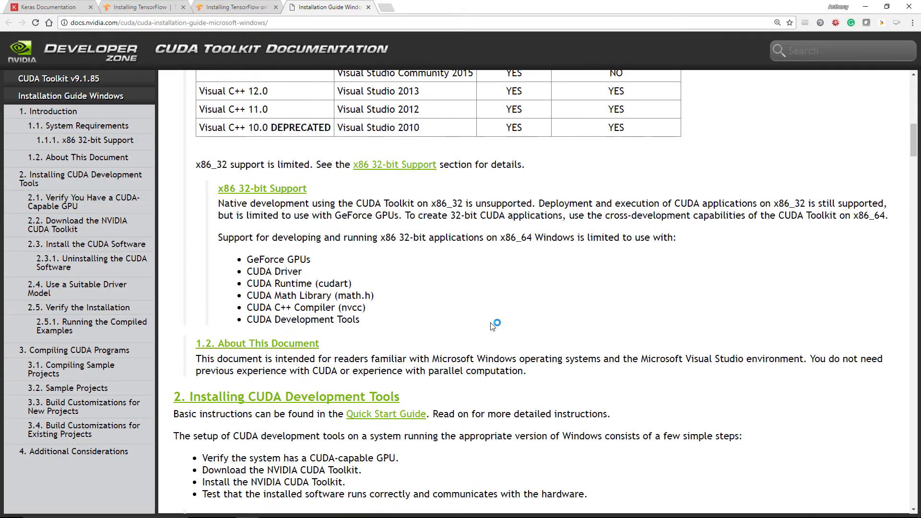
pyautogui.scroll(-3)
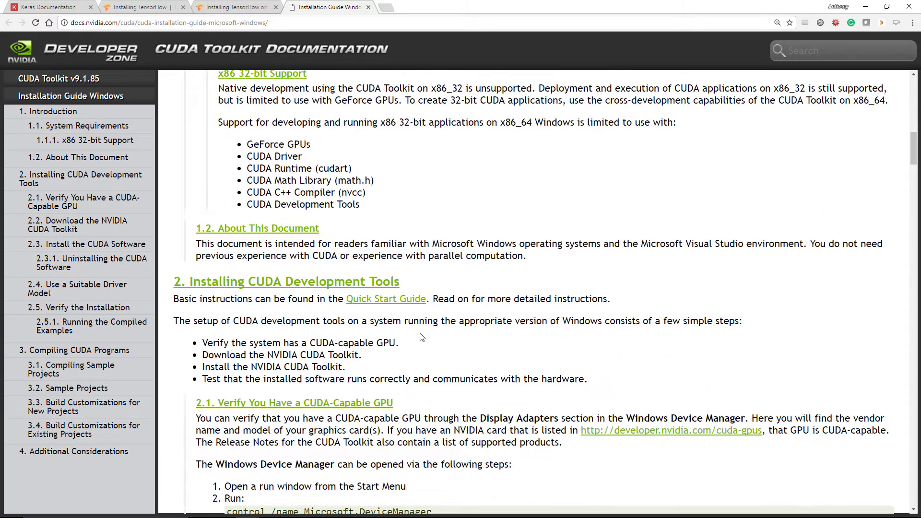
pyautogui.scroll(-3)
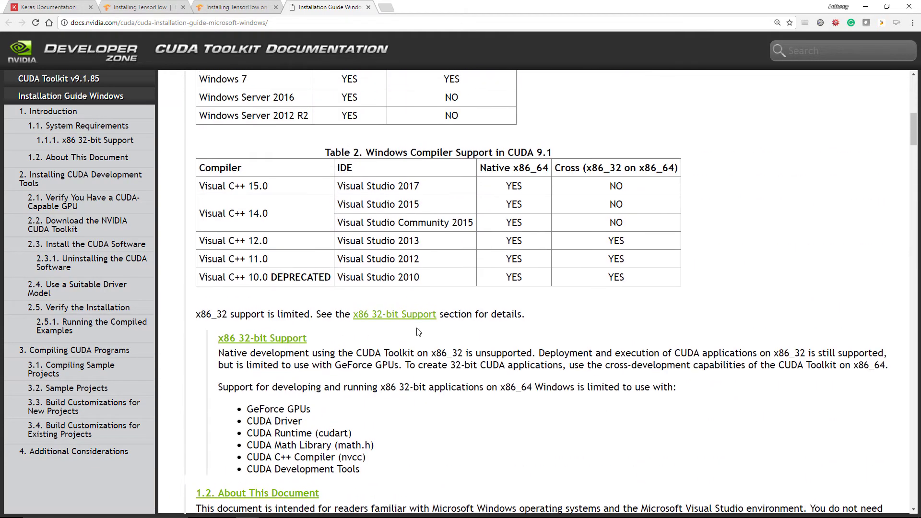
pyautogui.scroll(3)
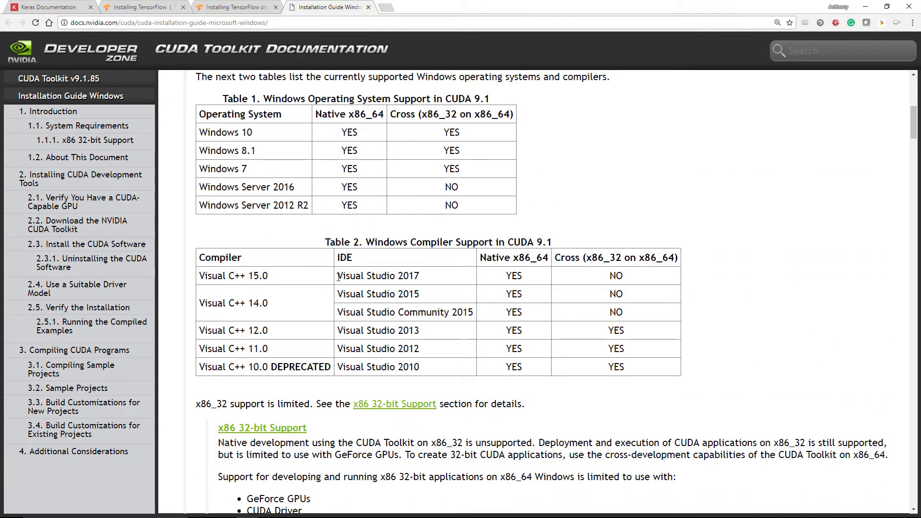
pyautogui.doubleClick(378, 276)
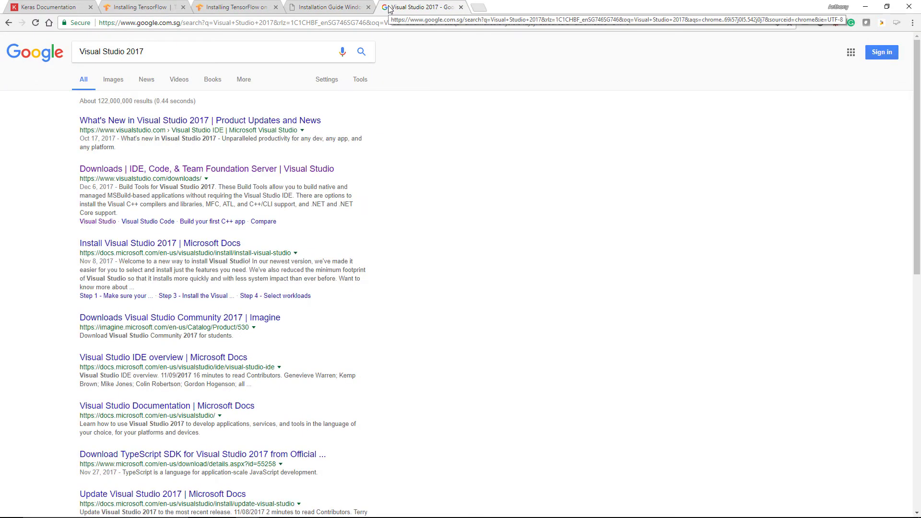
pyautogui.moveTo(380, 89)
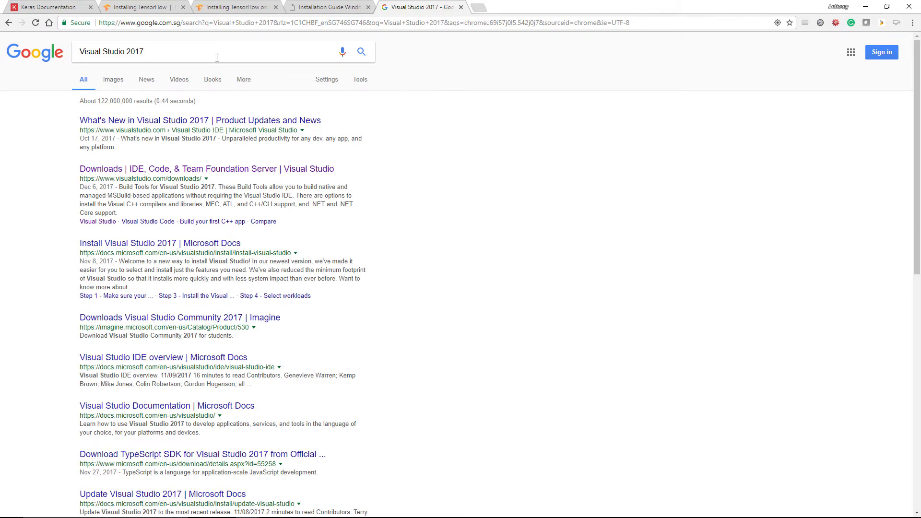
# - Search 'Visual Studio 2017 free' and open the Visual Studio Downloads result
pyautogui.write('free')
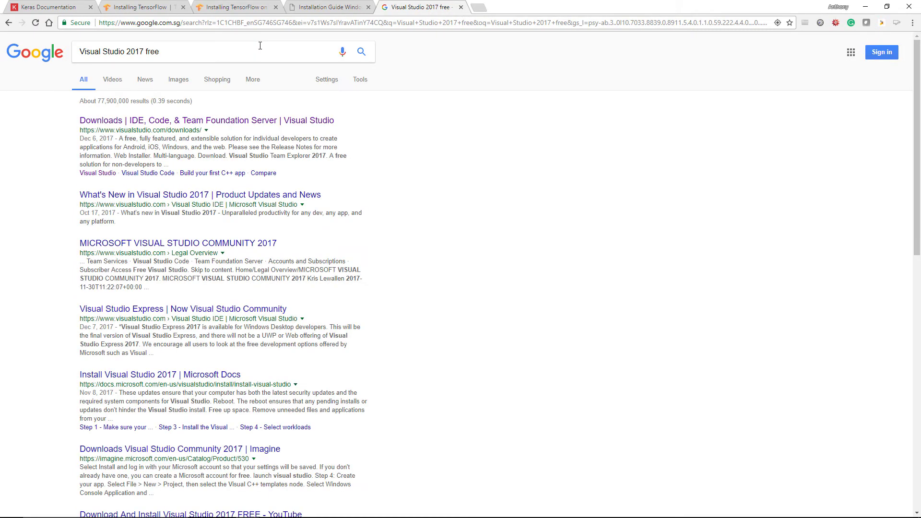
pyautogui.click(206, 120)
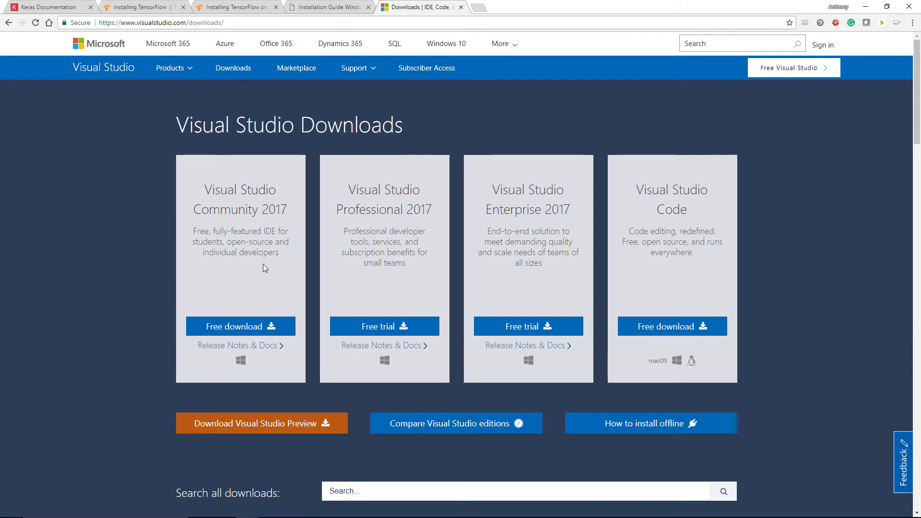
pyautogui.moveTo(298, 273)
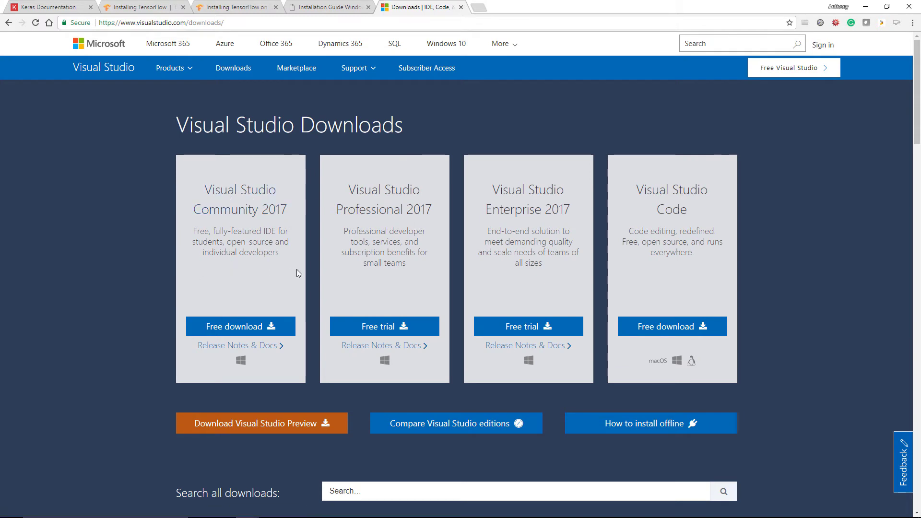
pyautogui.moveTo(297, 215)
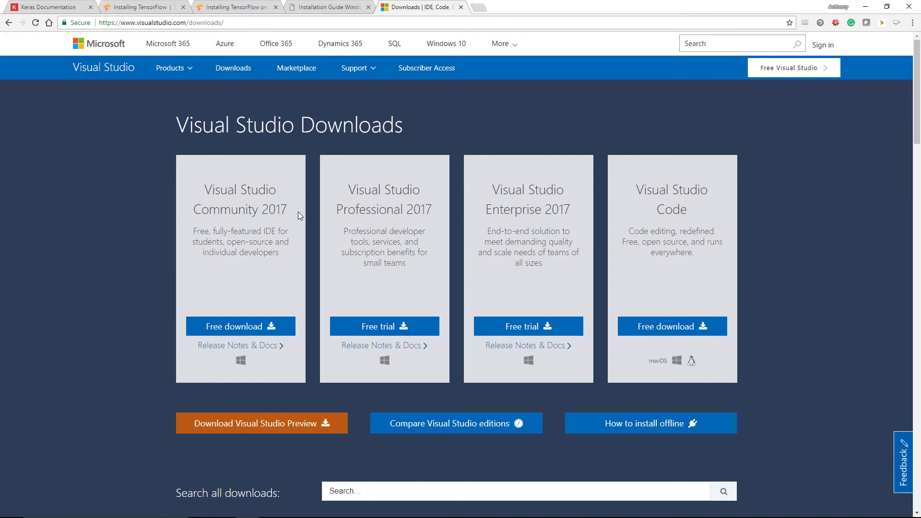
pyautogui.moveTo(246, 329)
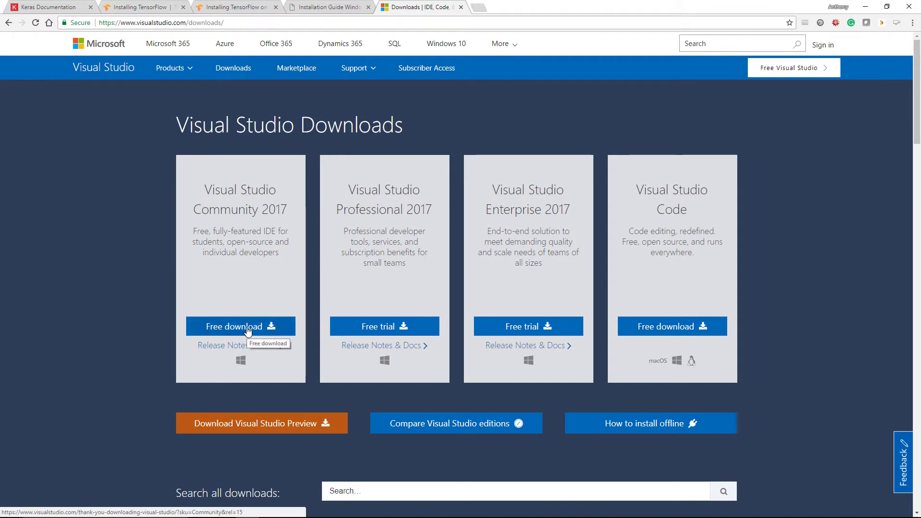
# - Download Visual Studio Community 2017, decline the feedback survey, and launch the vs_community installer
pyautogui.click(239, 326)
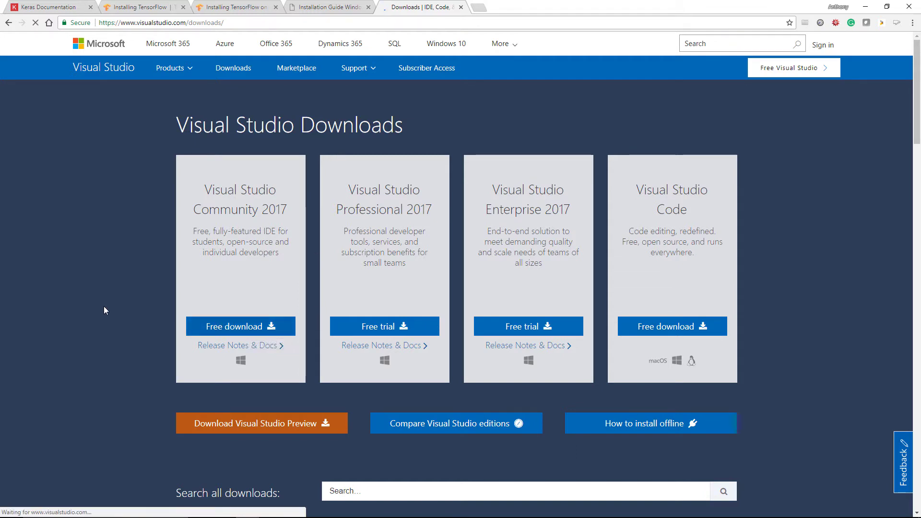
pyautogui.click(240, 326)
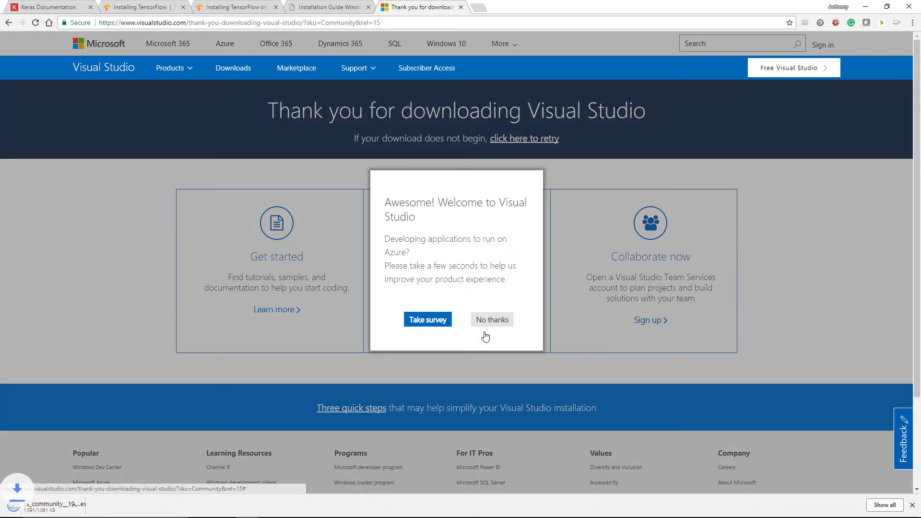
pyautogui.click(492, 319)
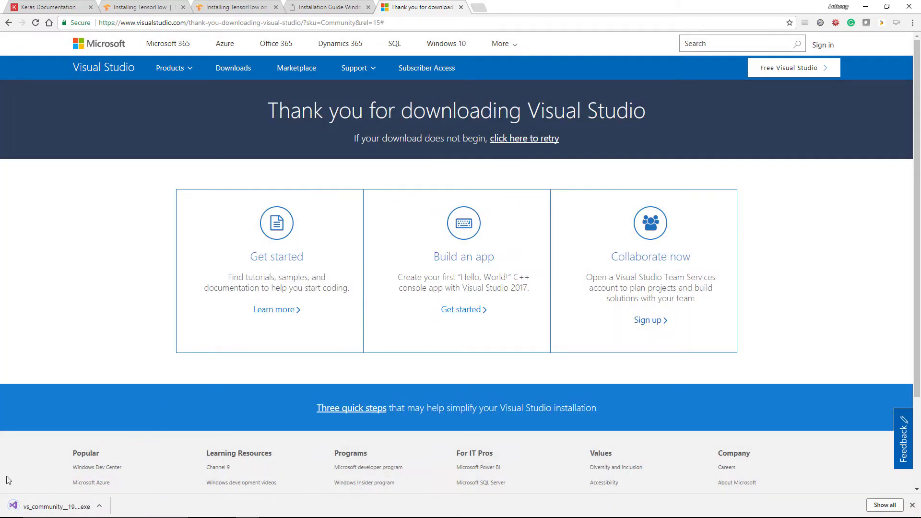
pyautogui.click(52, 507)
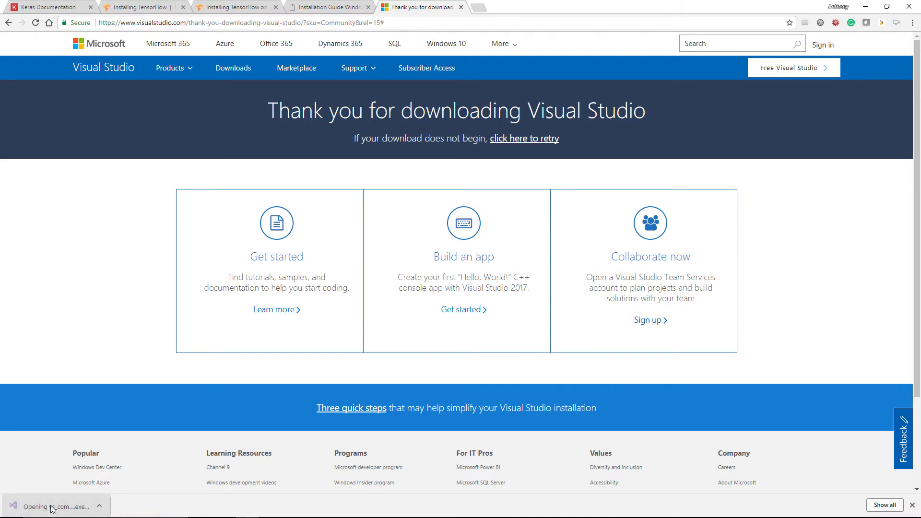
# - Allow the Visual Studio installer to run and accept its privacy and license terms
pyautogui.click(56, 507)
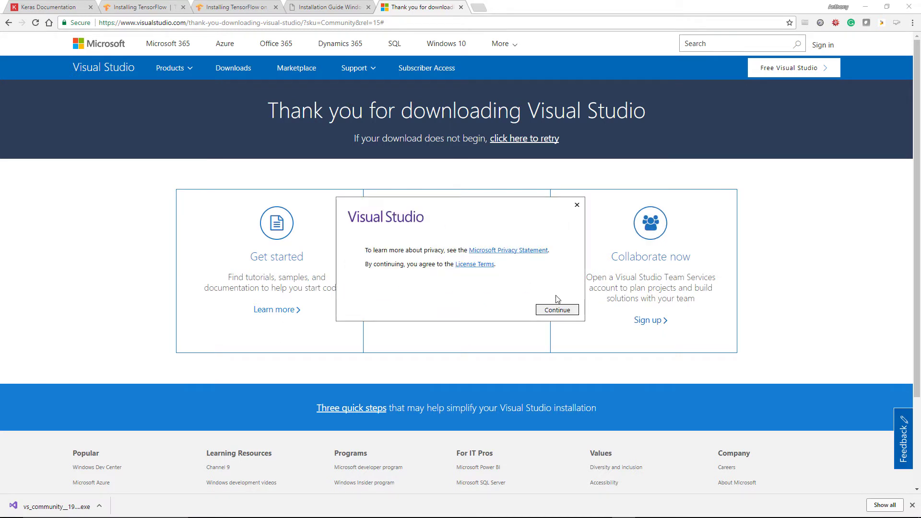
pyautogui.click(557, 310)
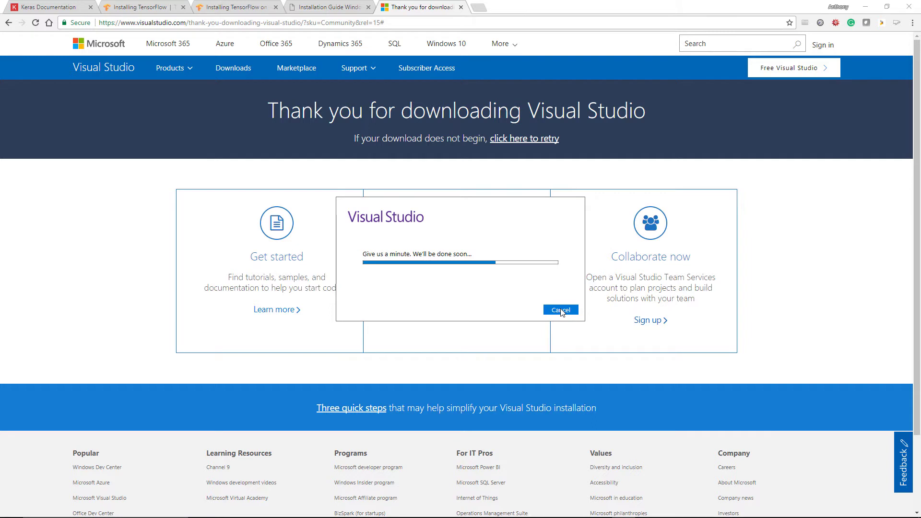
pyautogui.moveTo(540, 316)
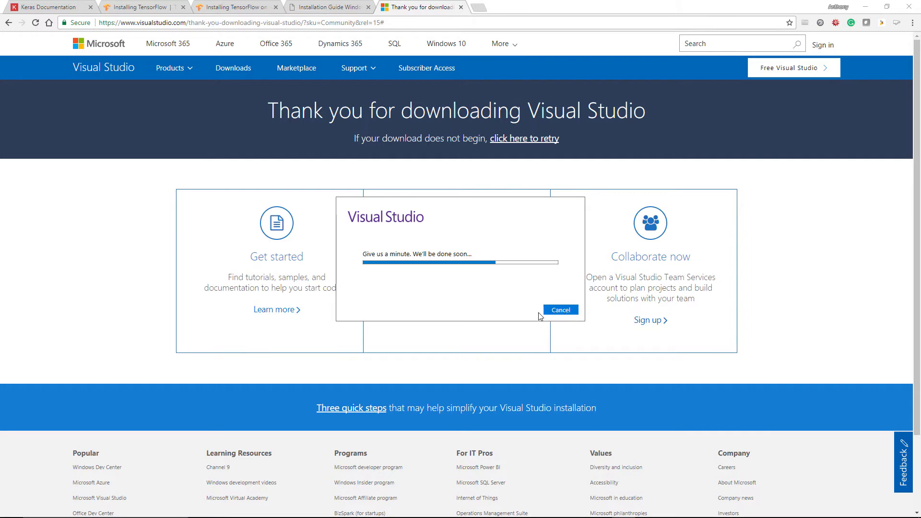
pyautogui.click(560, 309)
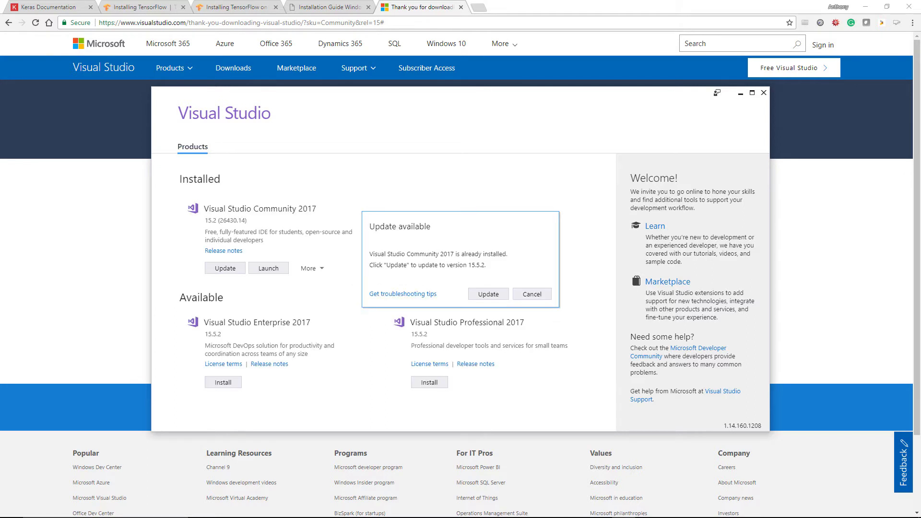
pyautogui.moveTo(635, 316)
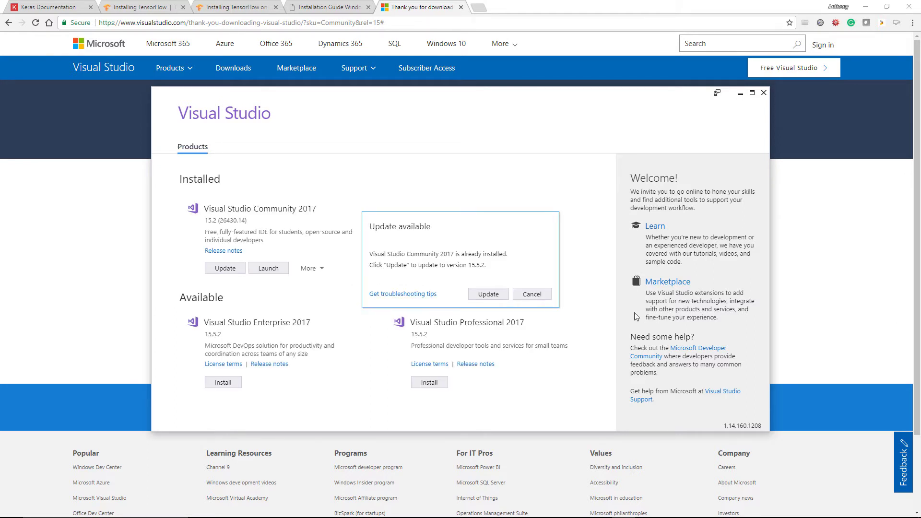
pyautogui.moveTo(520, 270)
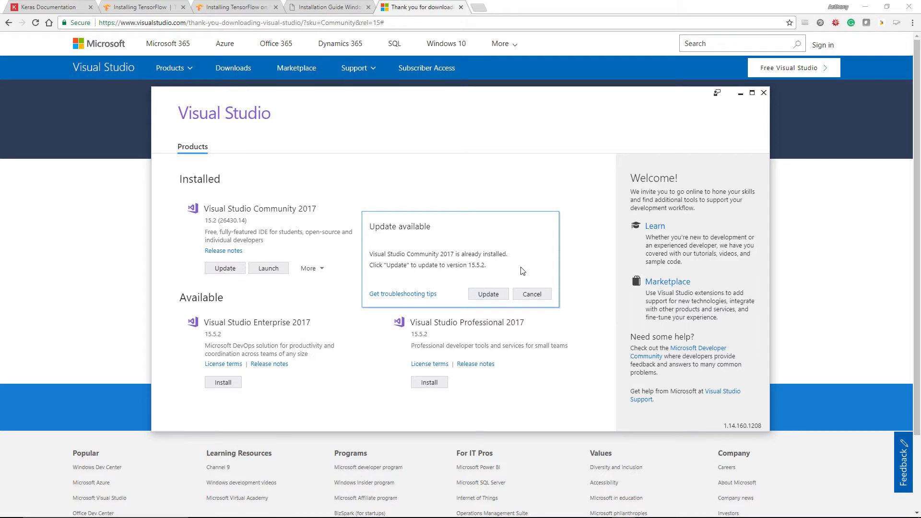
pyautogui.moveTo(518, 267)
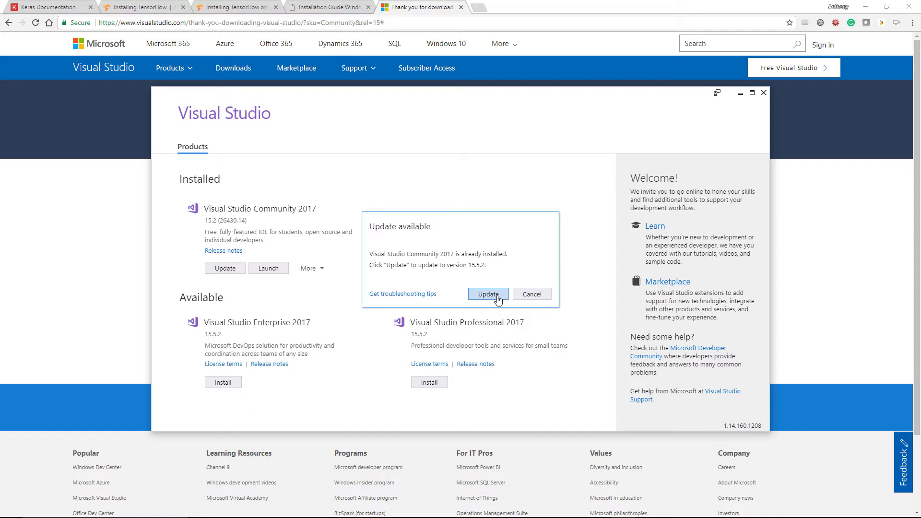
# - Update Visual Studio Community 2017 to 15.5.2, then close Visual Studio Installer
pyautogui.click(488, 294)
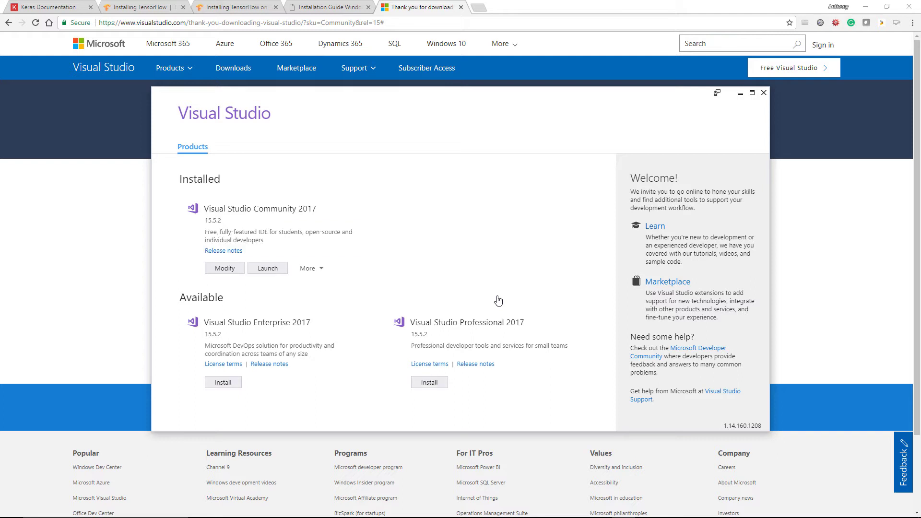
pyautogui.moveTo(376, 341)
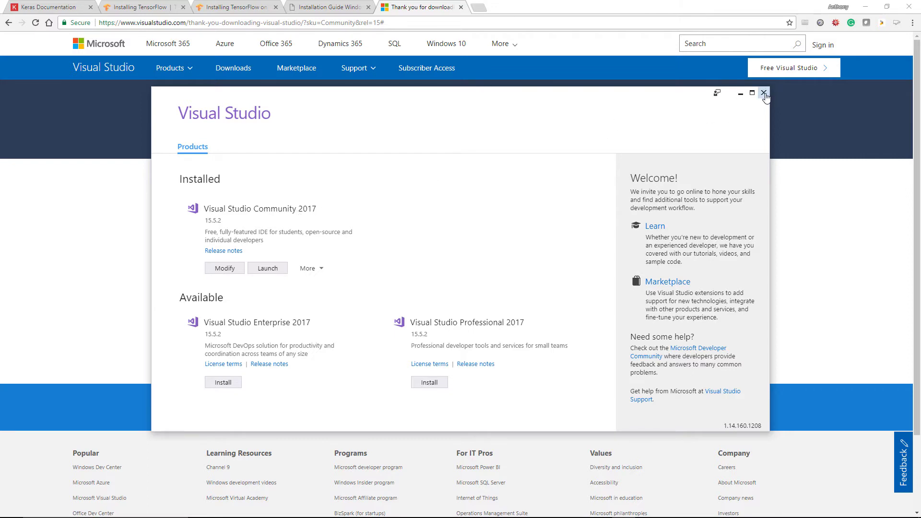
pyautogui.click(764, 92)
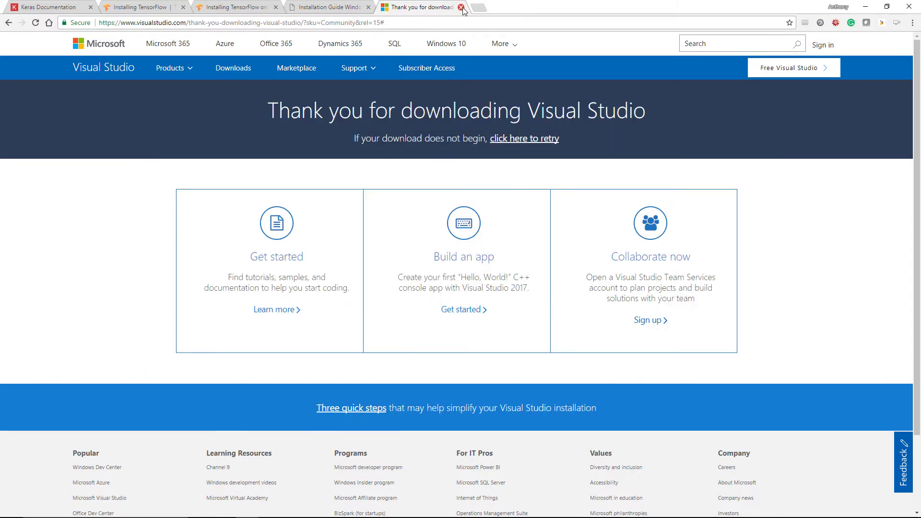
# - Close the Visual Studio thank-you tab and follow the developer.nvidia.com/cuda-downloads link
pyautogui.click(463, 7)
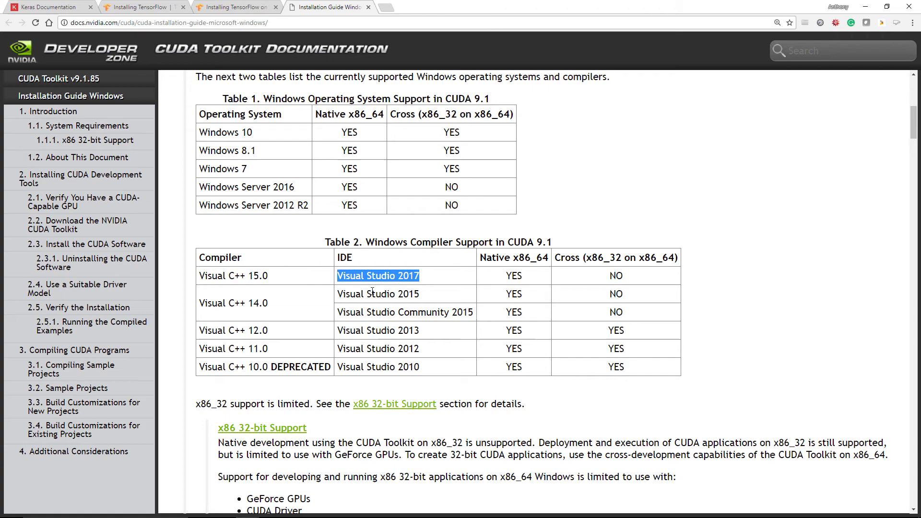
pyautogui.scroll(3)
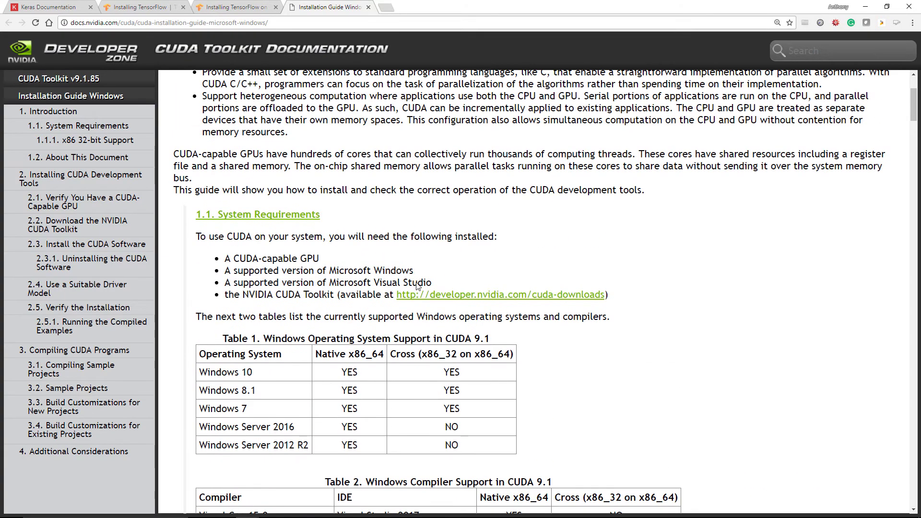
pyautogui.doubleClick(271, 259)
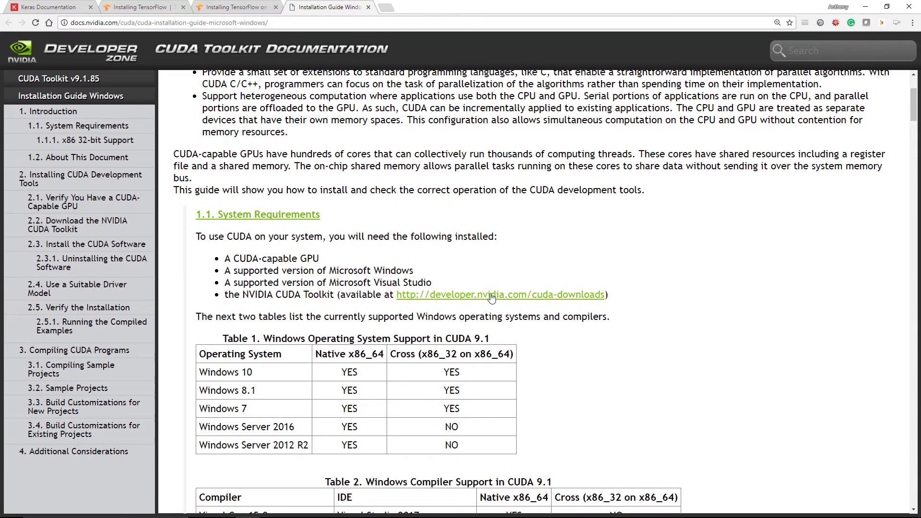
pyautogui.click(500, 294)
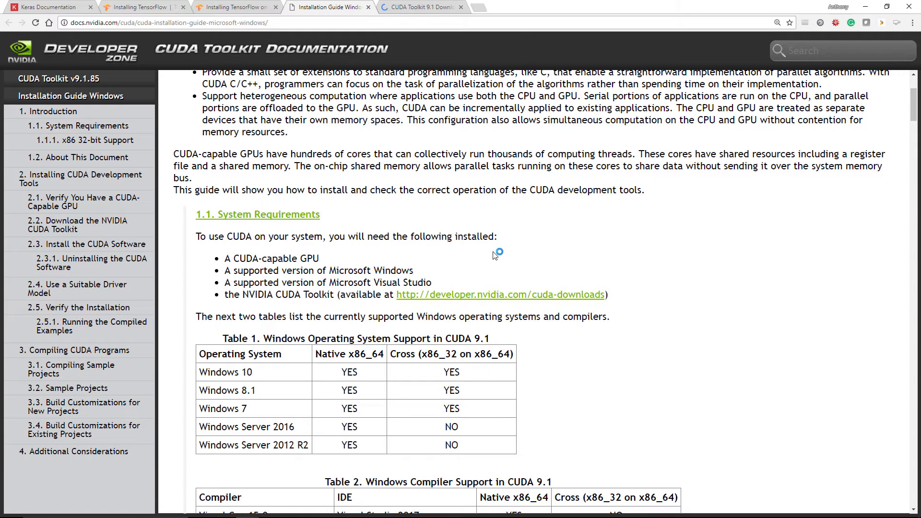
# - On the CUDA Toolkit 9.1 page, select Windows, version 10, and exe (local)
pyautogui.click(420, 7)
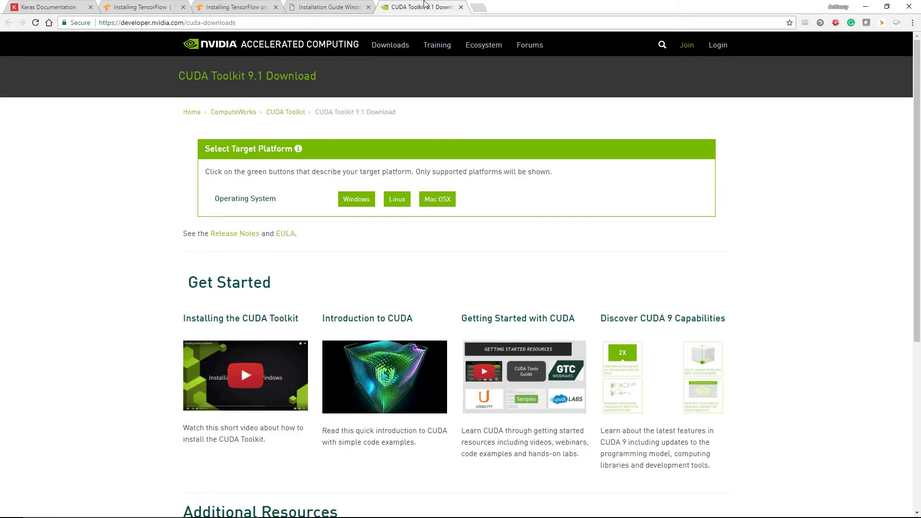
pyautogui.moveTo(239, 94)
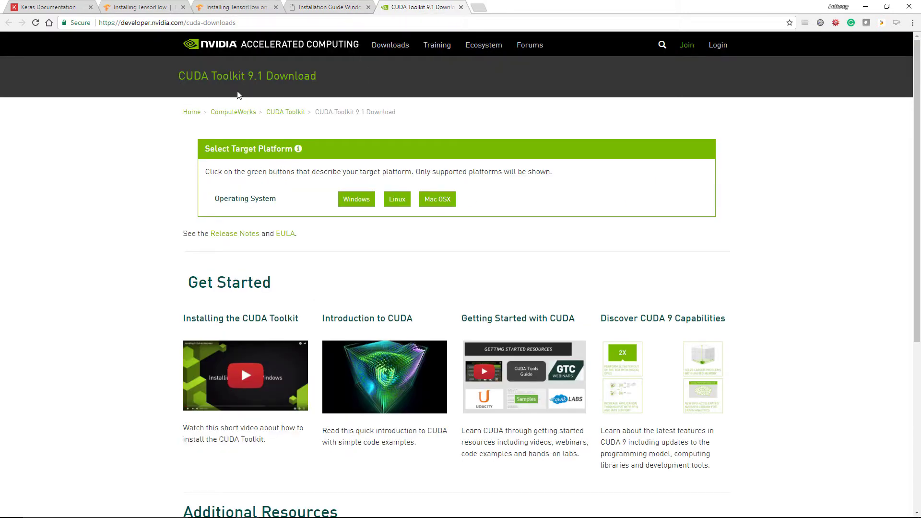
pyautogui.moveTo(310, 88)
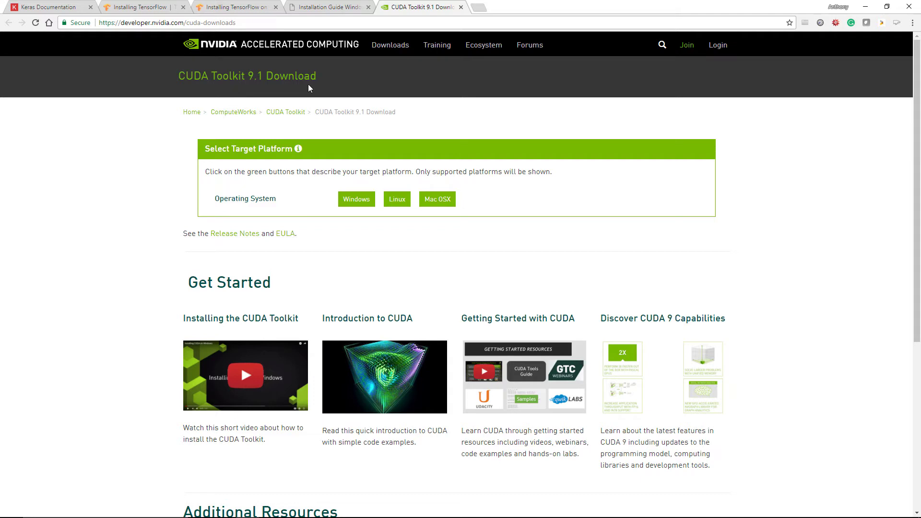
pyautogui.moveTo(365, 211)
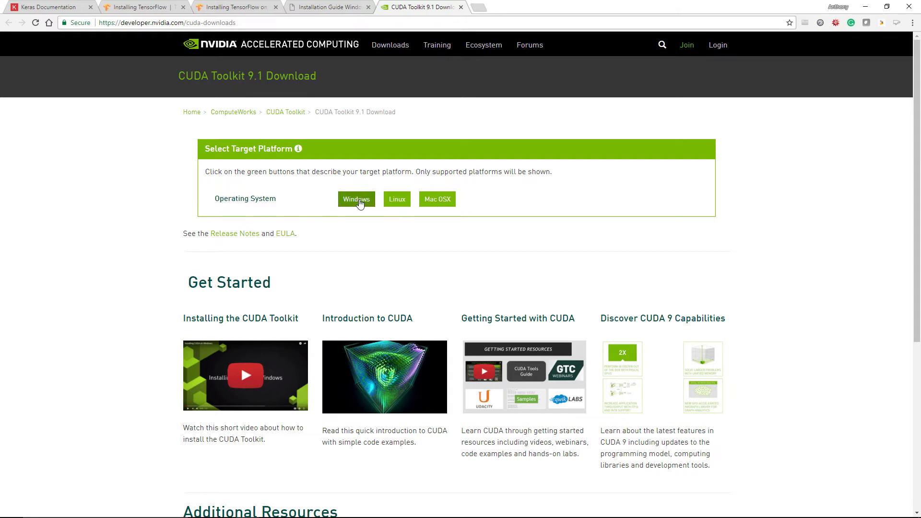
pyautogui.click(356, 199)
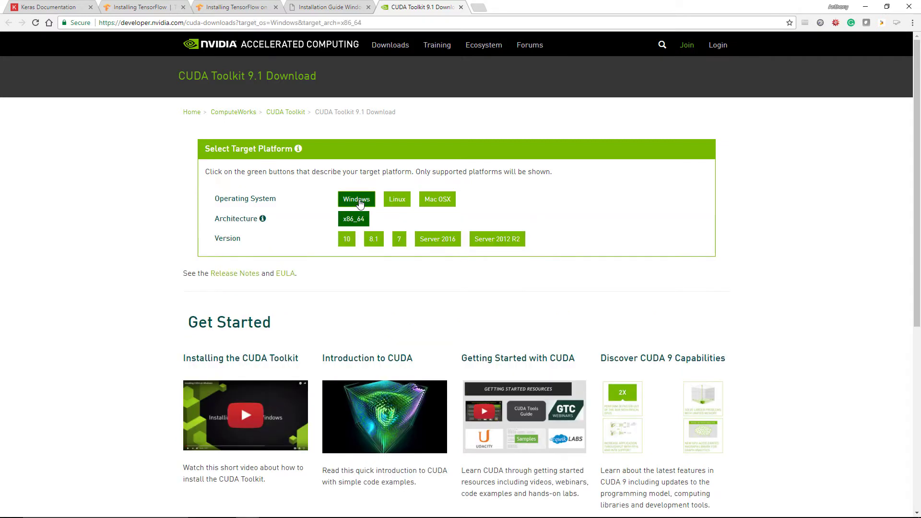
pyautogui.click(346, 238)
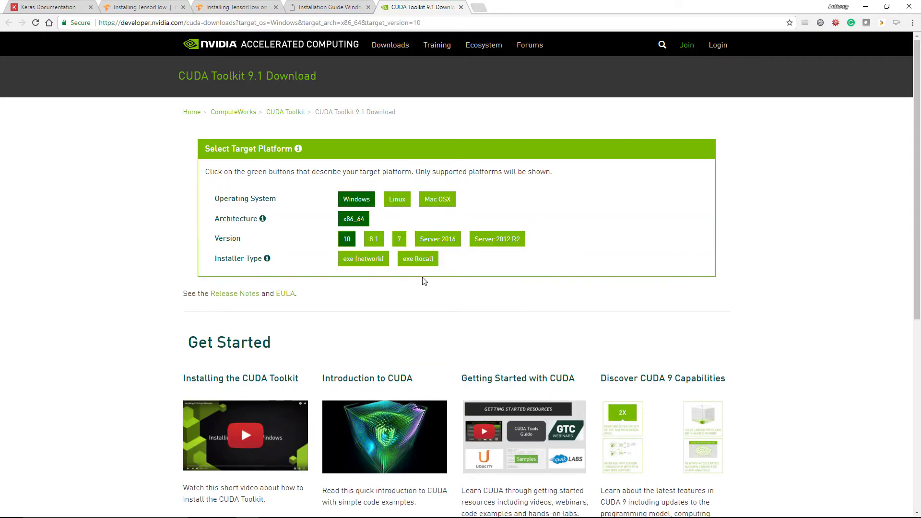
pyautogui.moveTo(366, 283)
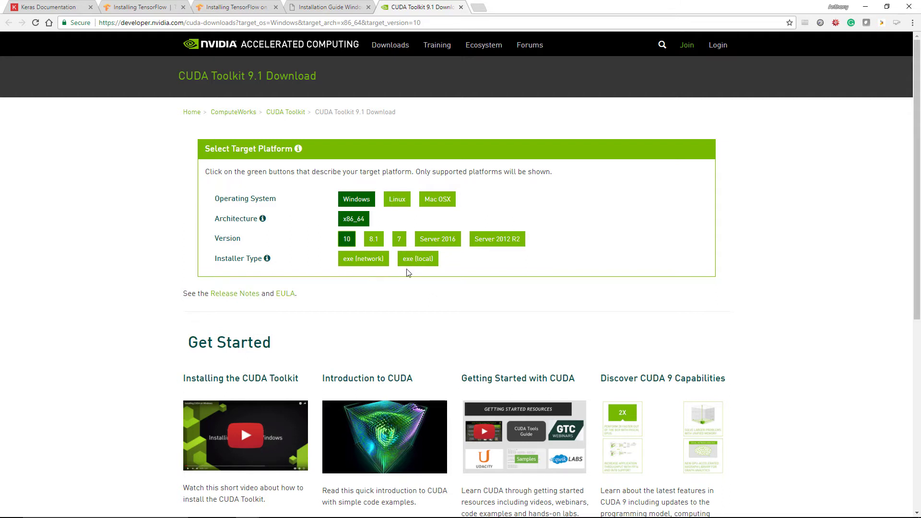
pyautogui.moveTo(266, 259)
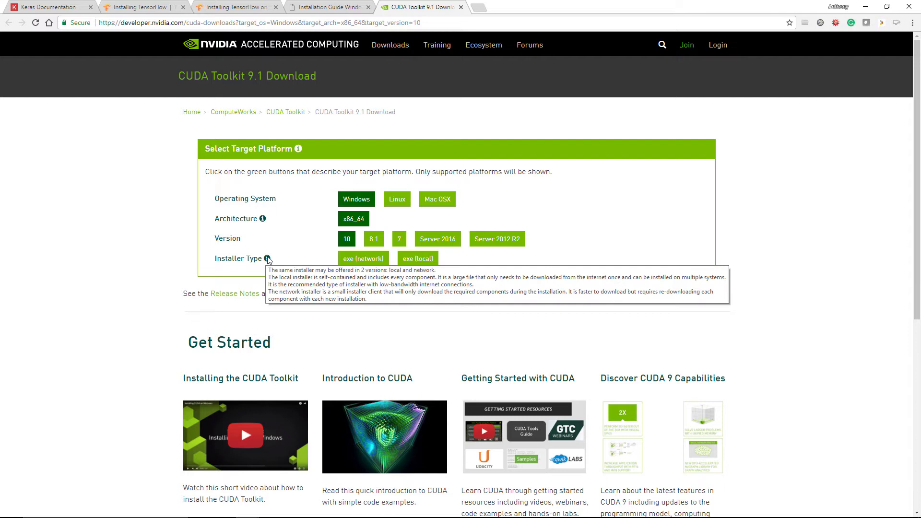
pyautogui.moveTo(463, 264)
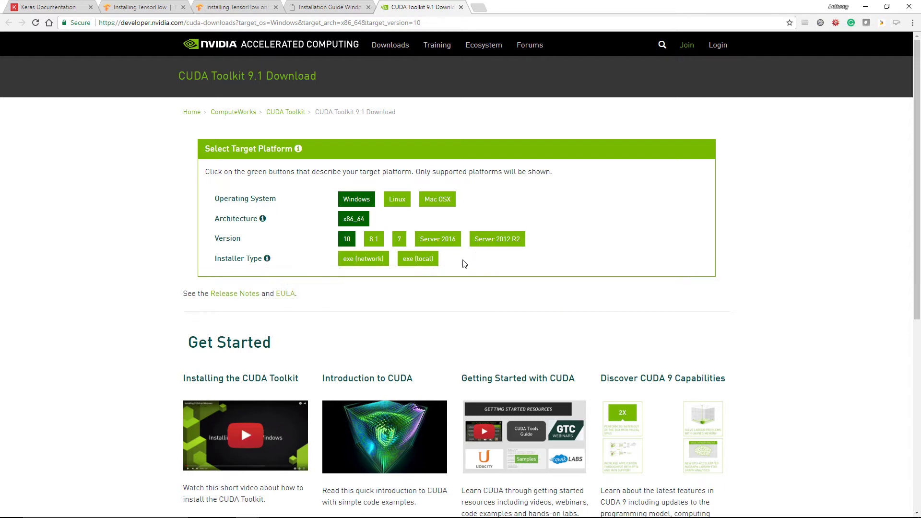
pyautogui.click(417, 259)
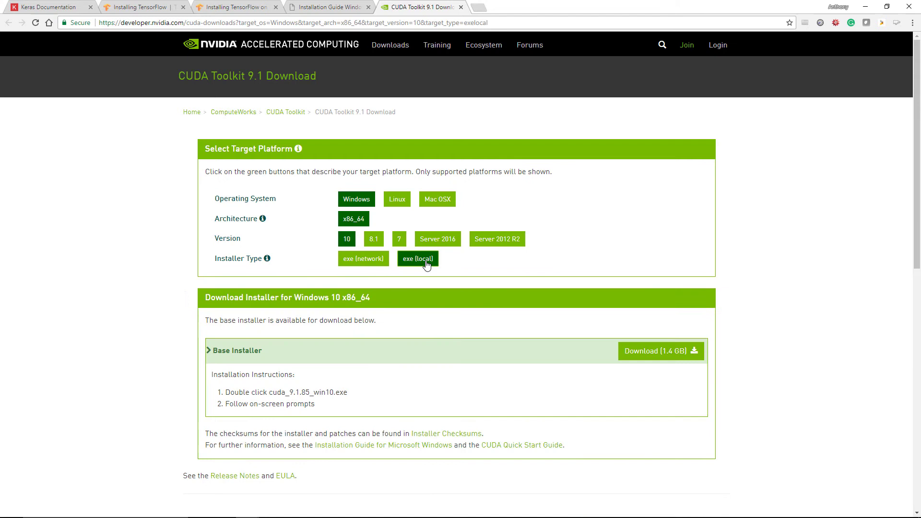
pyautogui.moveTo(656, 361)
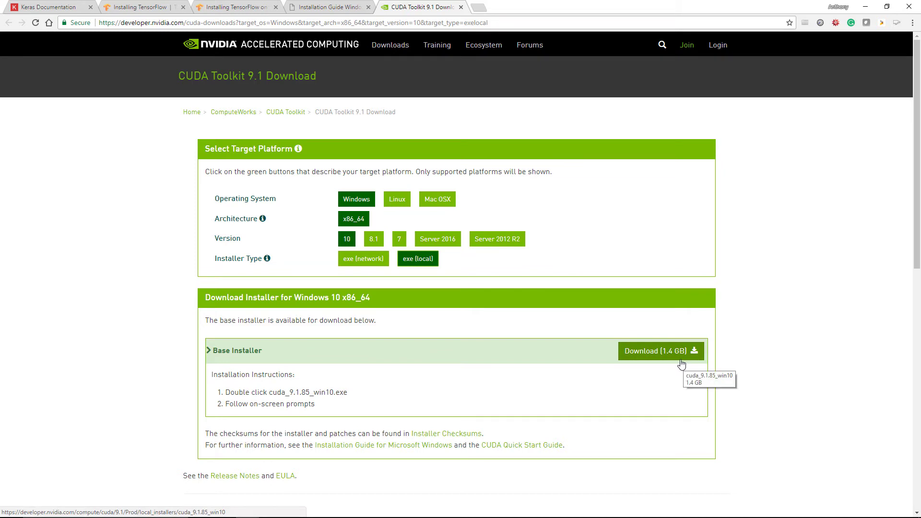
# - Download the 1.4 GB CUDA base installer and open the Windows installation guide PDF
pyautogui.click(661, 350)
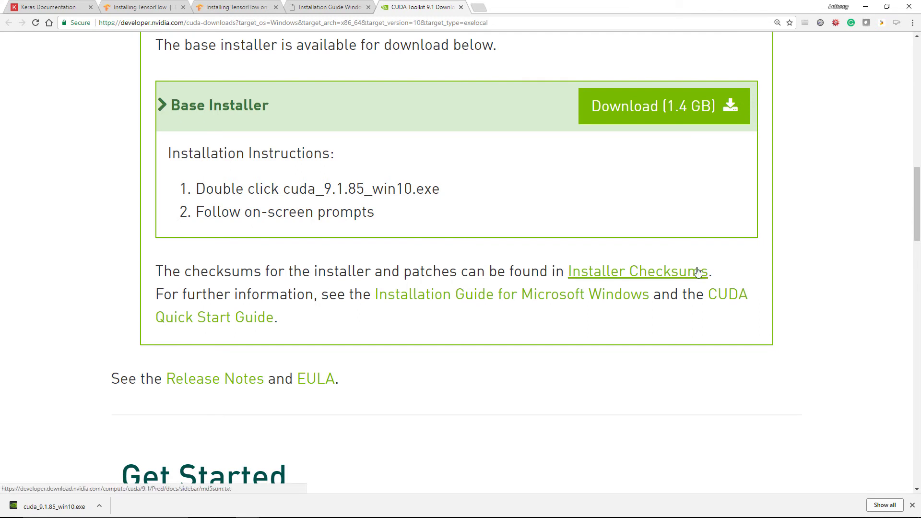
pyautogui.moveTo(639, 275)
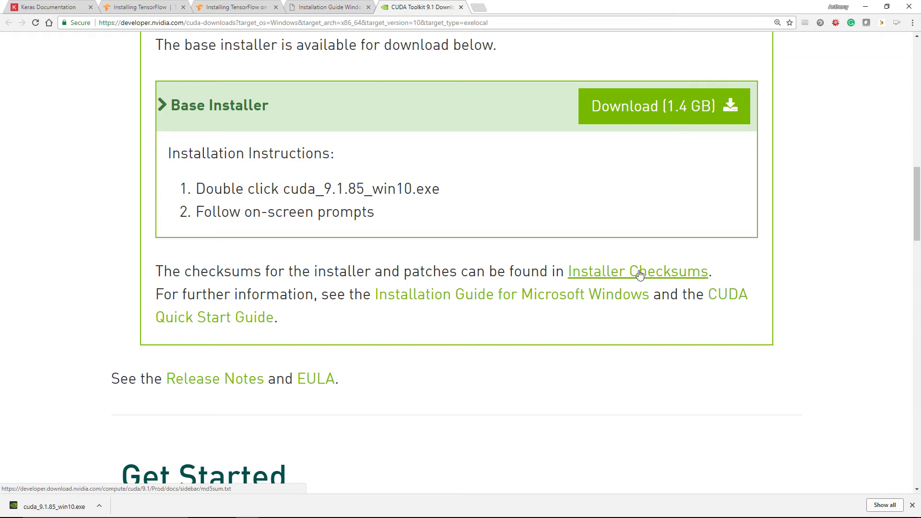
pyautogui.moveTo(720, 278)
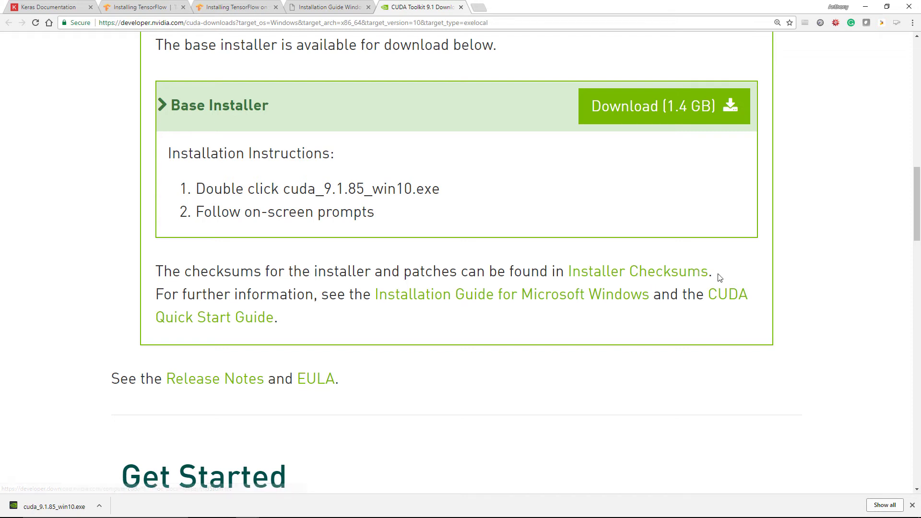
pyautogui.moveTo(678, 272)
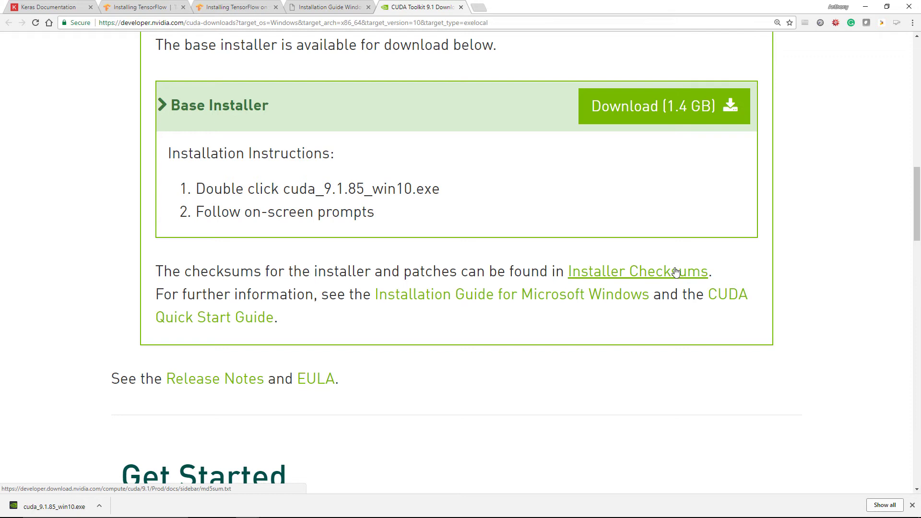
pyautogui.moveTo(422, 309)
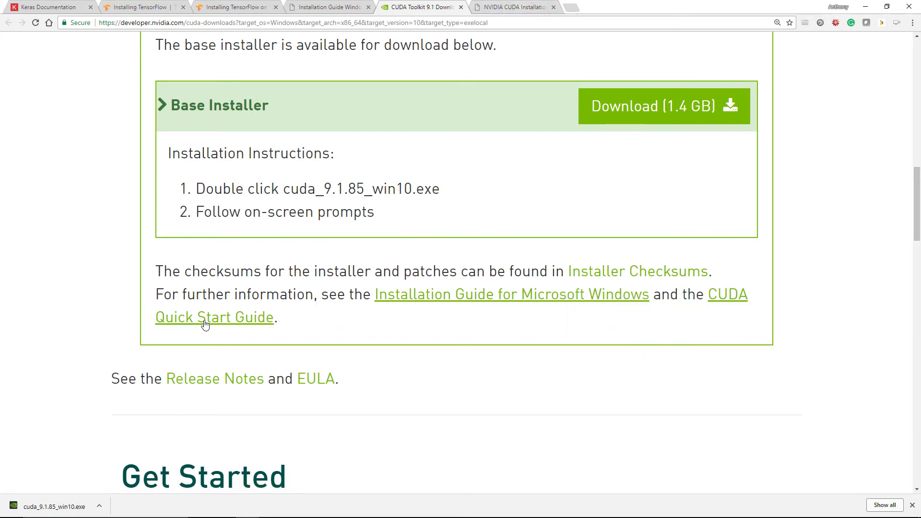
pyautogui.click(510, 294)
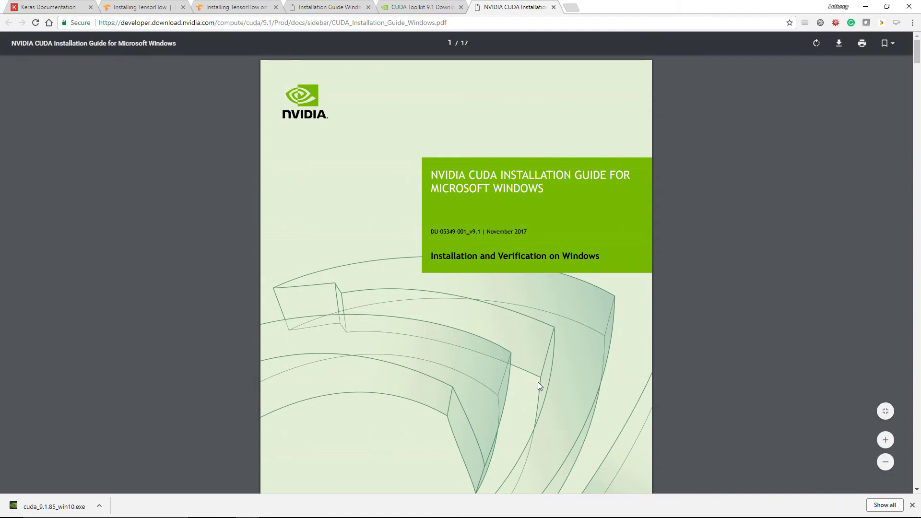
pyautogui.moveTo(521, 321)
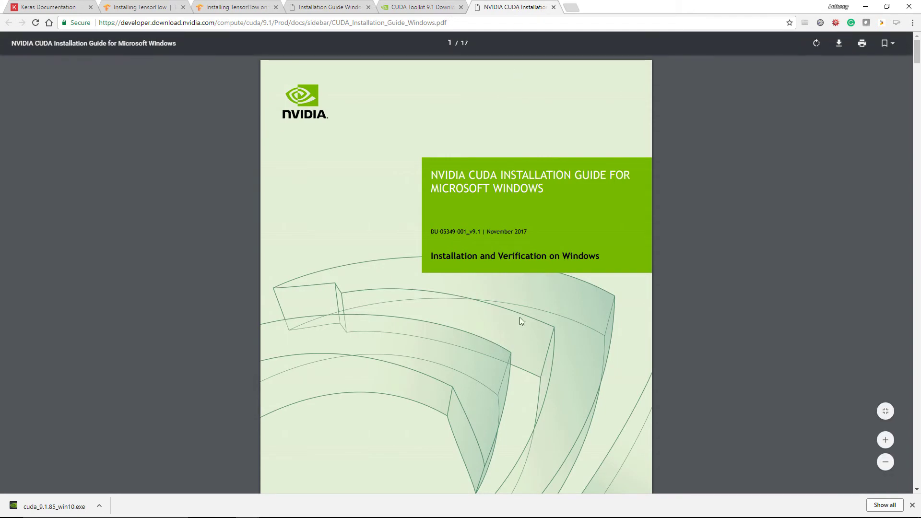
# - Scroll to the guide's table of contents and run cuda_9.1.85_win10.exe from downloads
pyautogui.scroll(-3)
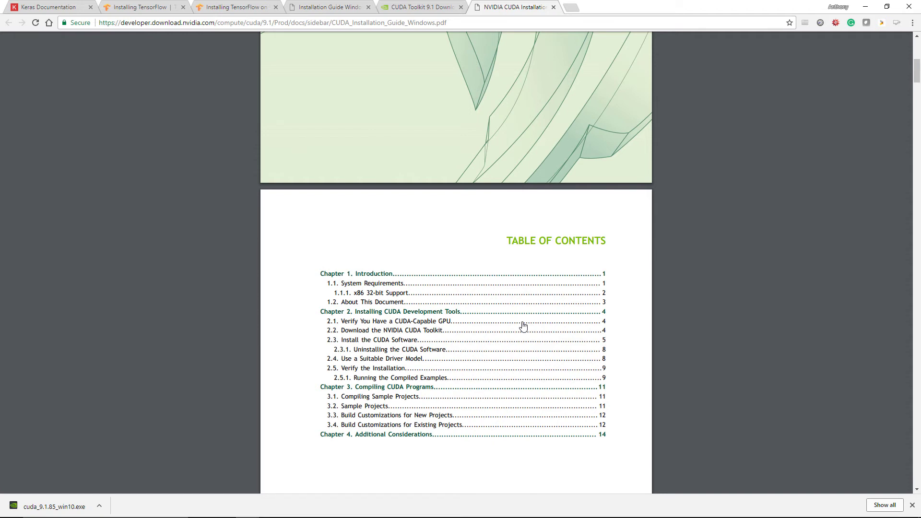
pyautogui.moveTo(503, 330)
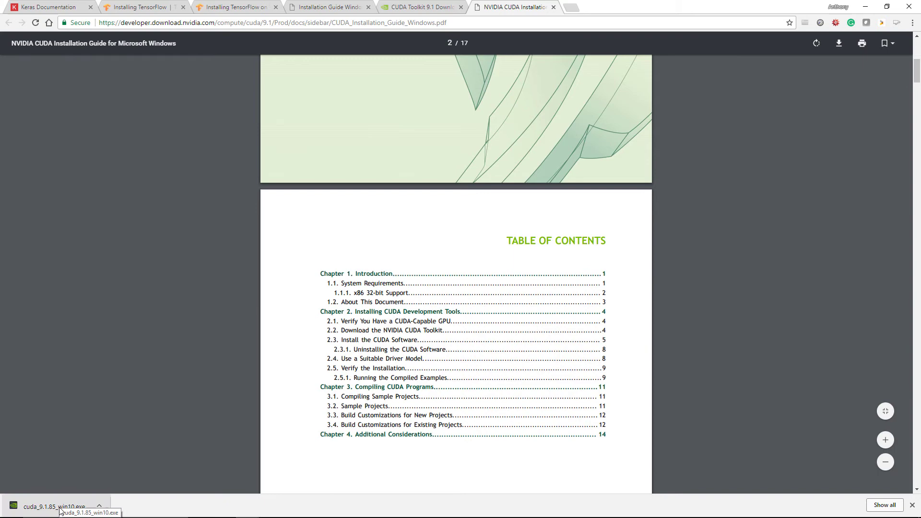
pyautogui.click(53, 506)
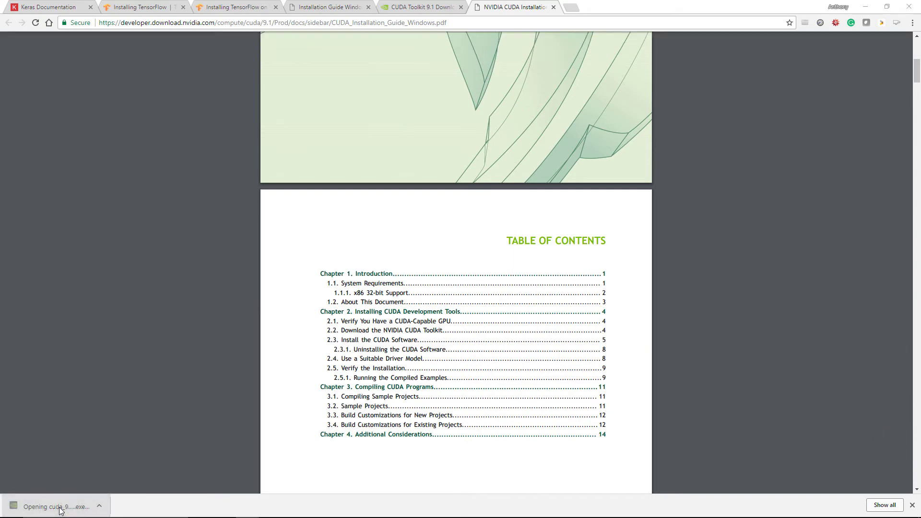
pyautogui.moveTo(150, 330)
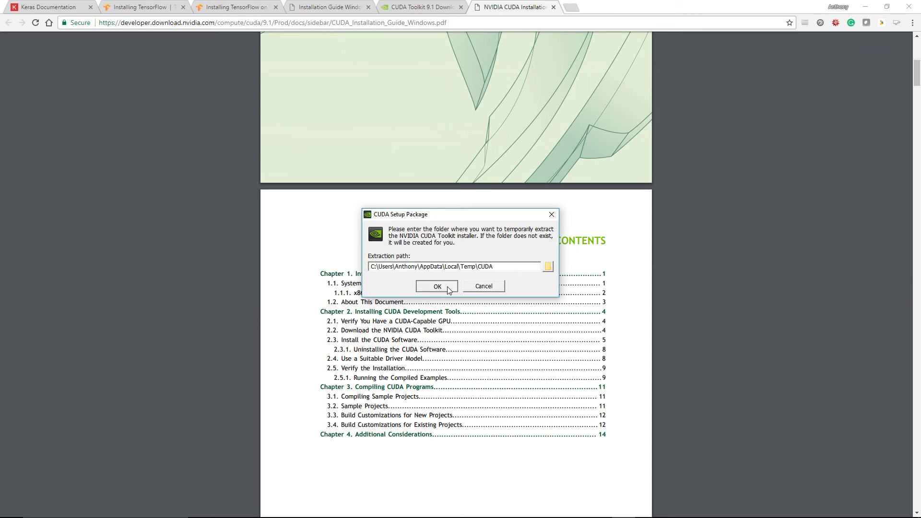
# - Accept the default extraction folder for the CUDA setup package
pyautogui.click(436, 286)
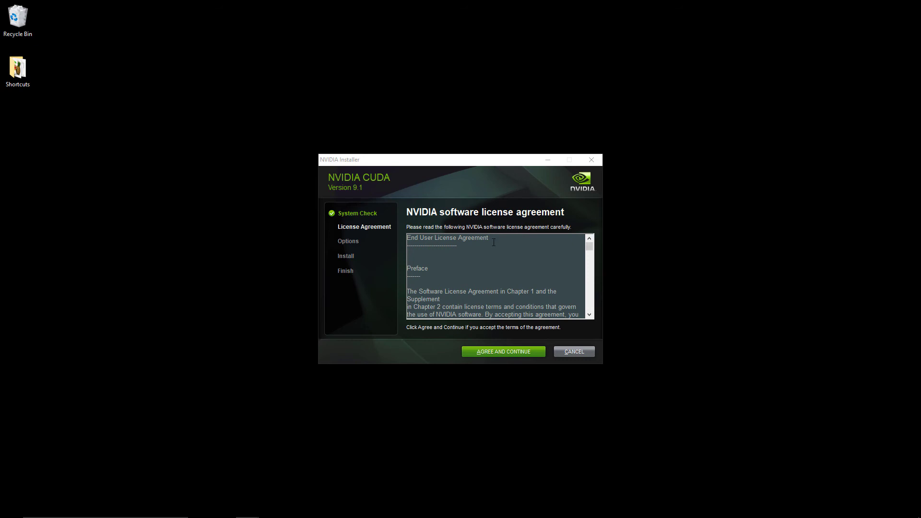
pyautogui.moveTo(577, 244)
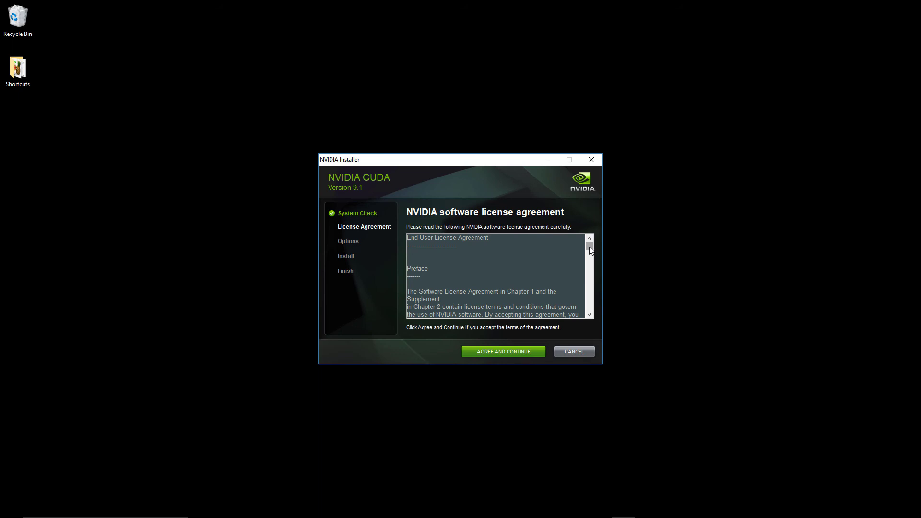
# - Accept the CUDA 9.1 license and install using Express (Recommended) options
pyautogui.scroll(-3)
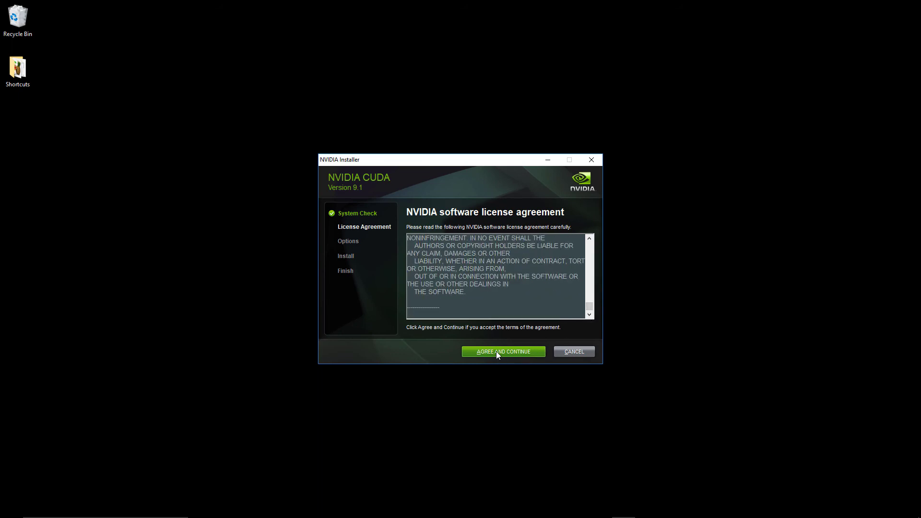
pyautogui.click(502, 351)
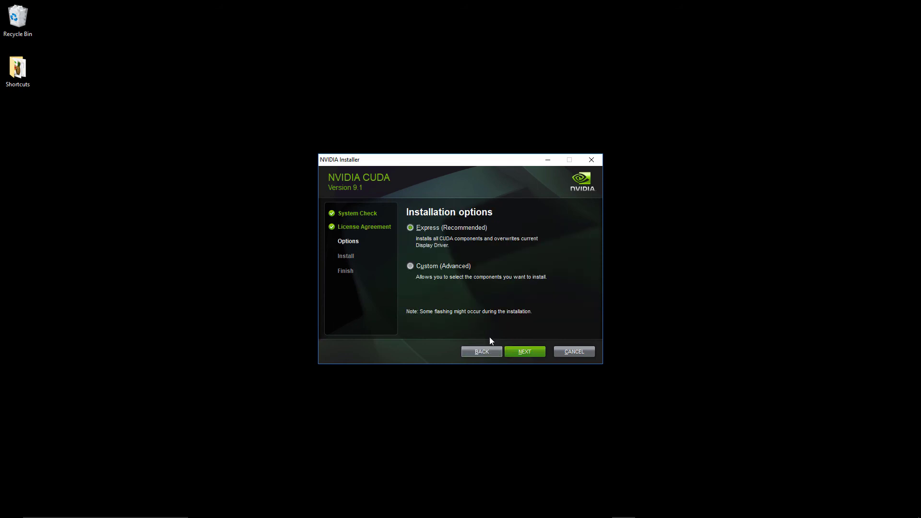
pyautogui.moveTo(425, 237)
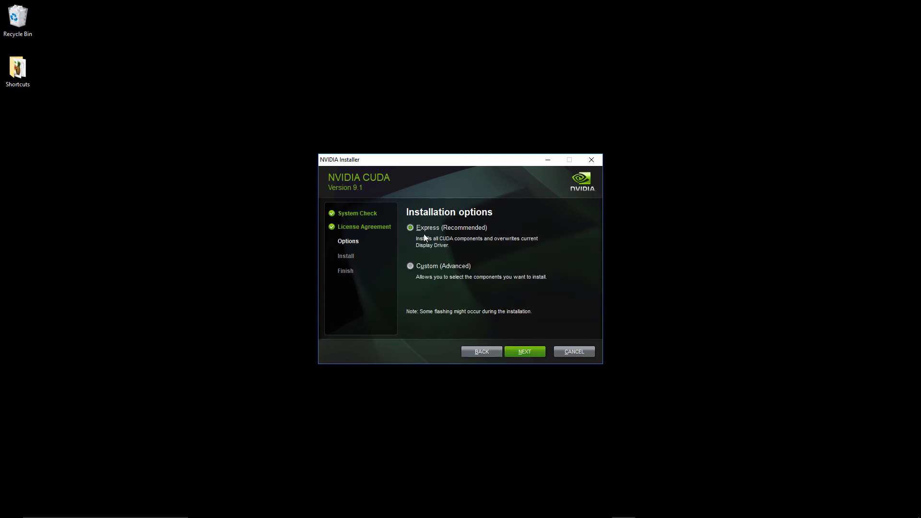
pyautogui.moveTo(521, 262)
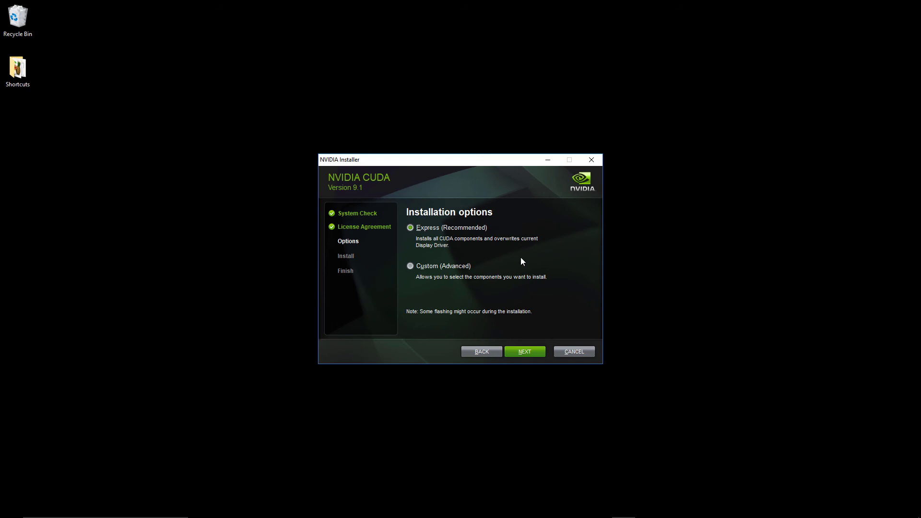
pyautogui.click(523, 352)
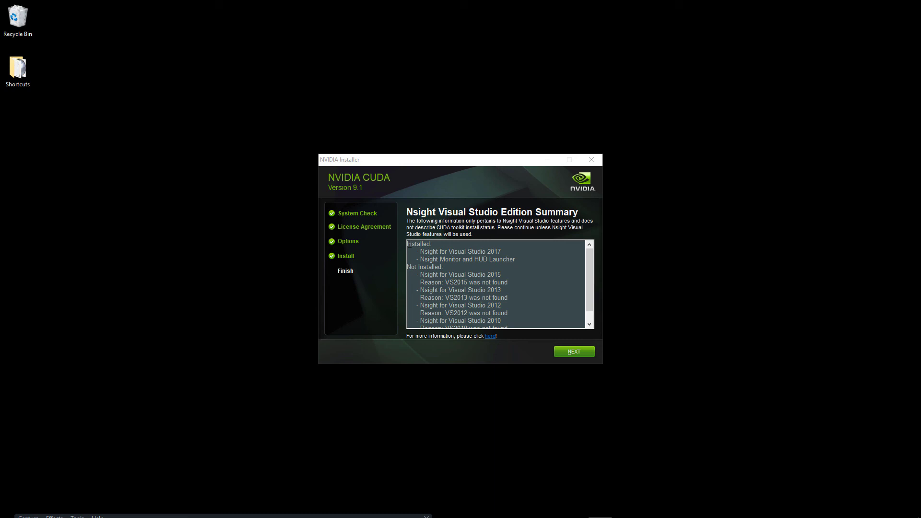
pyautogui.moveTo(419, 240)
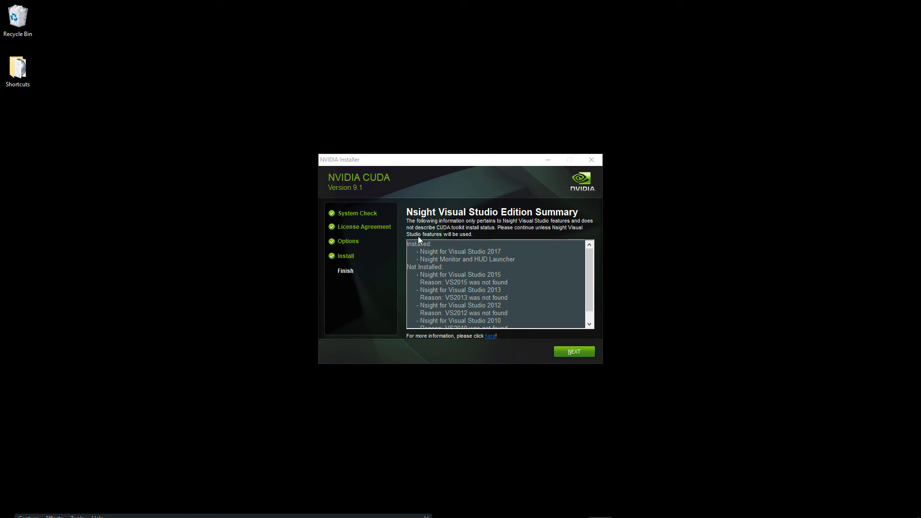
pyautogui.moveTo(490, 228)
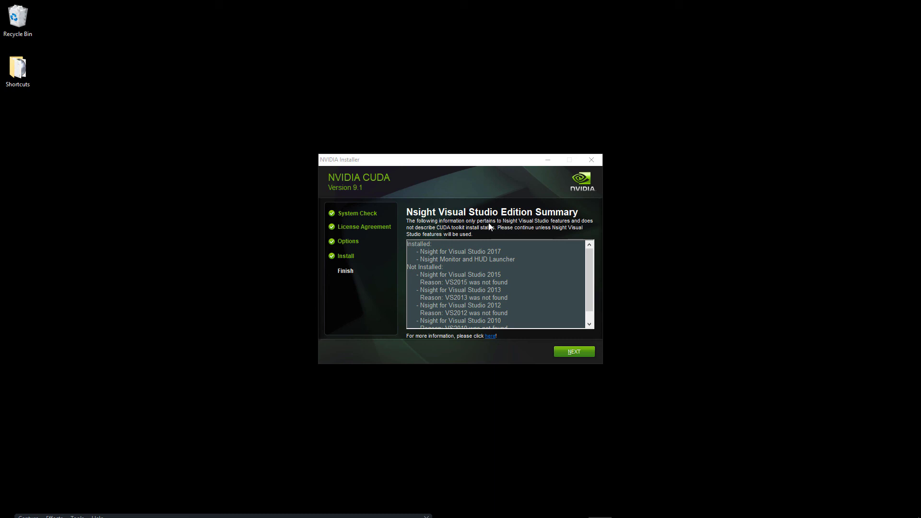
pyautogui.moveTo(463, 245)
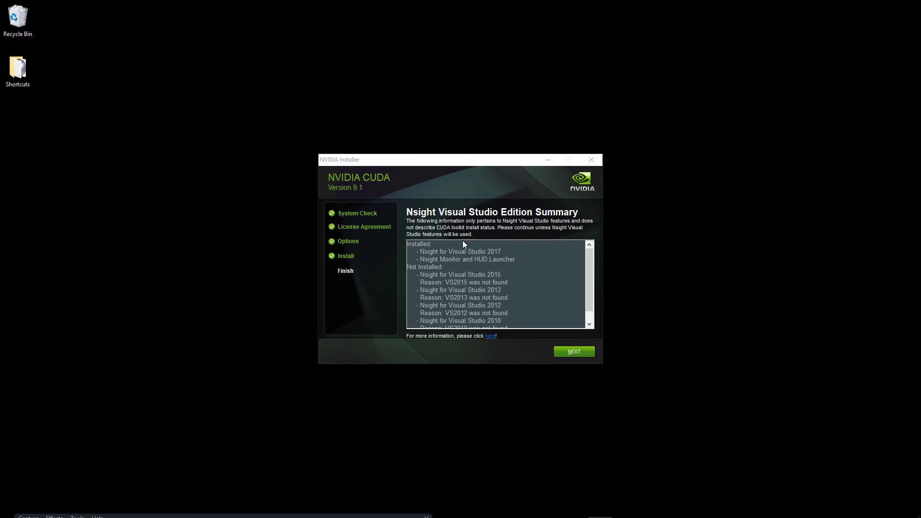
pyautogui.moveTo(479, 242)
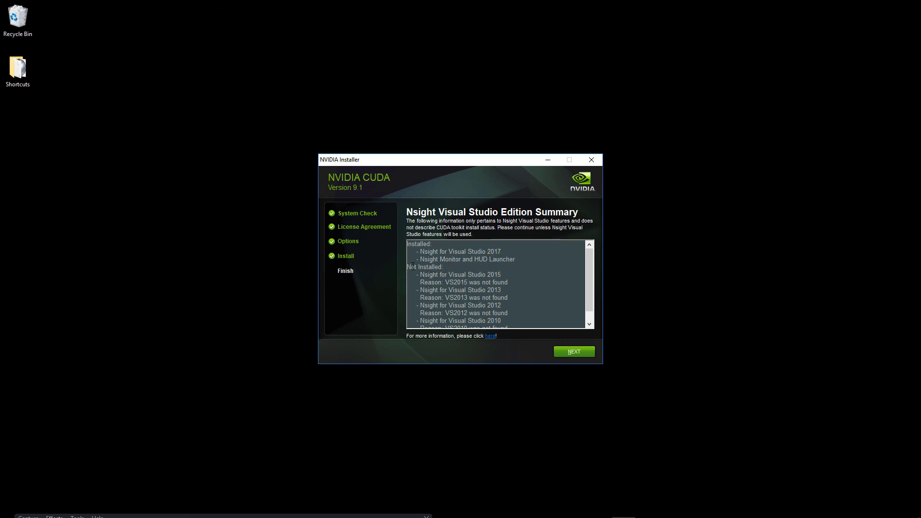
pyautogui.scroll(-3)
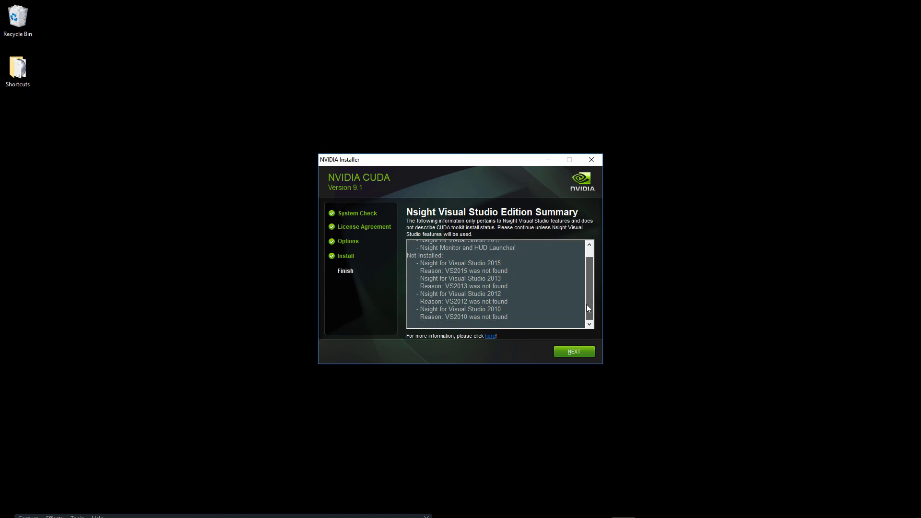
pyautogui.scroll(3)
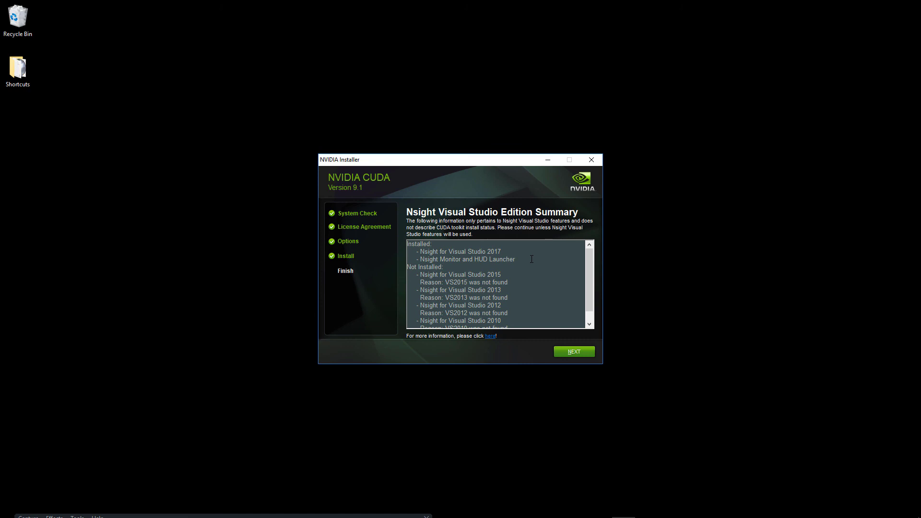
pyautogui.moveTo(609, 357)
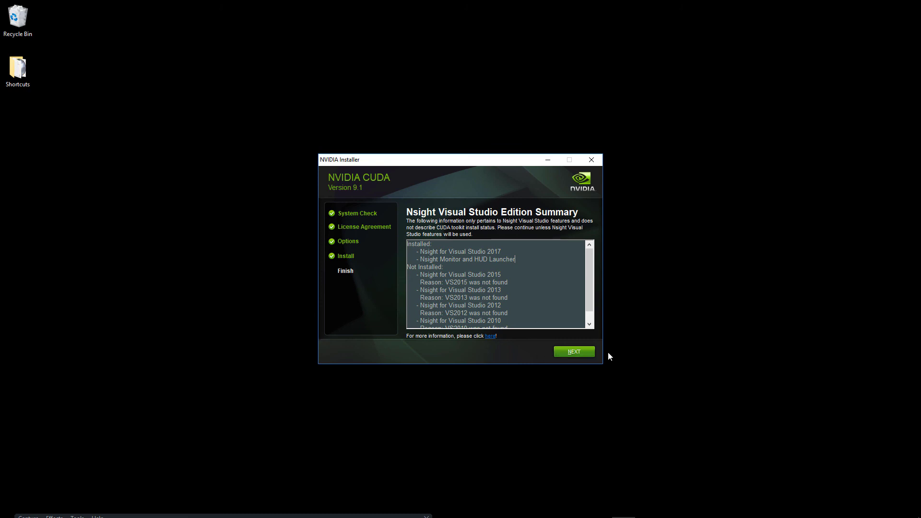
pyautogui.moveTo(578, 356)
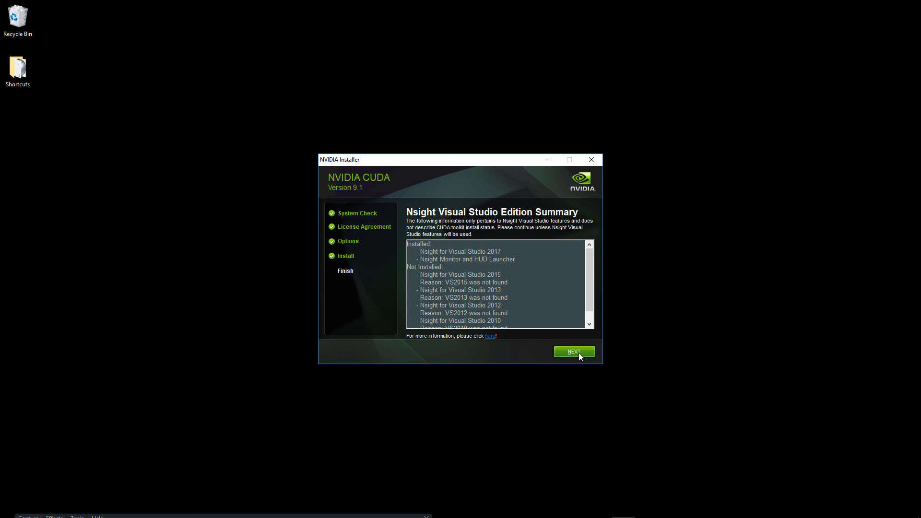
# - Move past the Nsight summary and close the finished NVIDIA installer
pyautogui.click(573, 351)
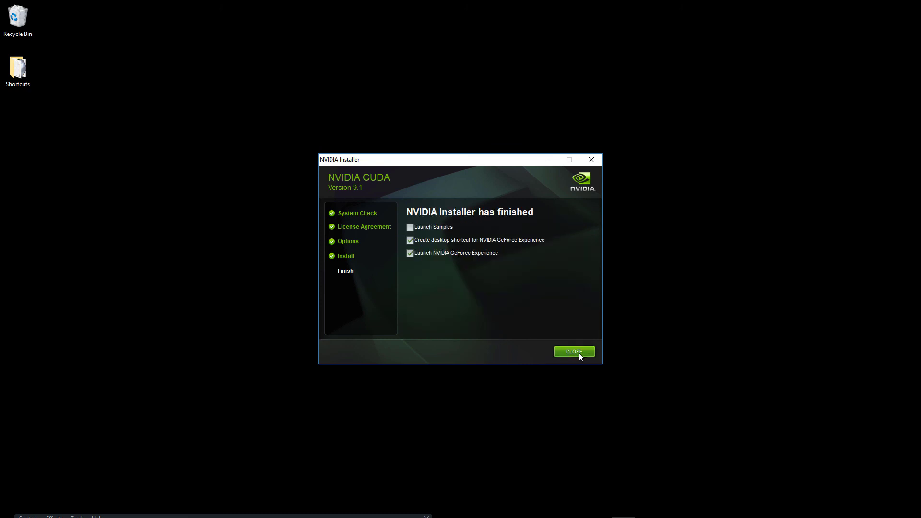
pyautogui.moveTo(447, 229)
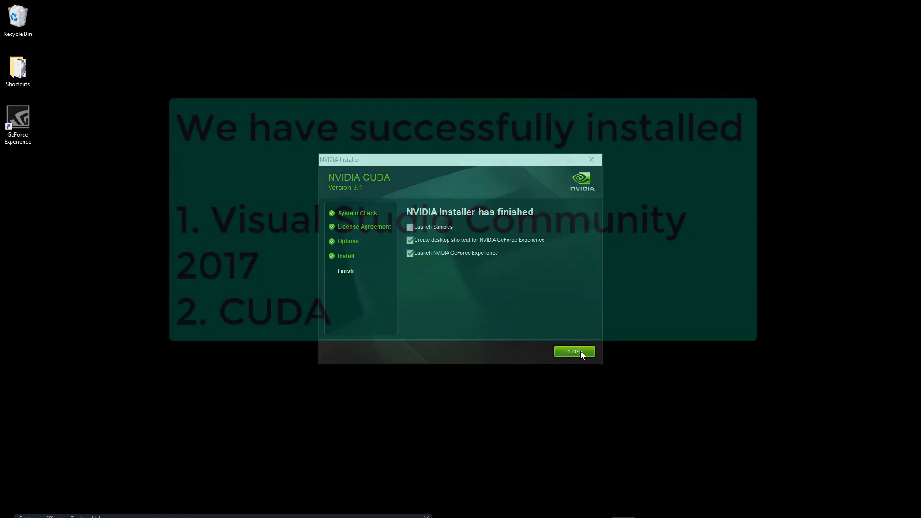
pyautogui.click(573, 351)
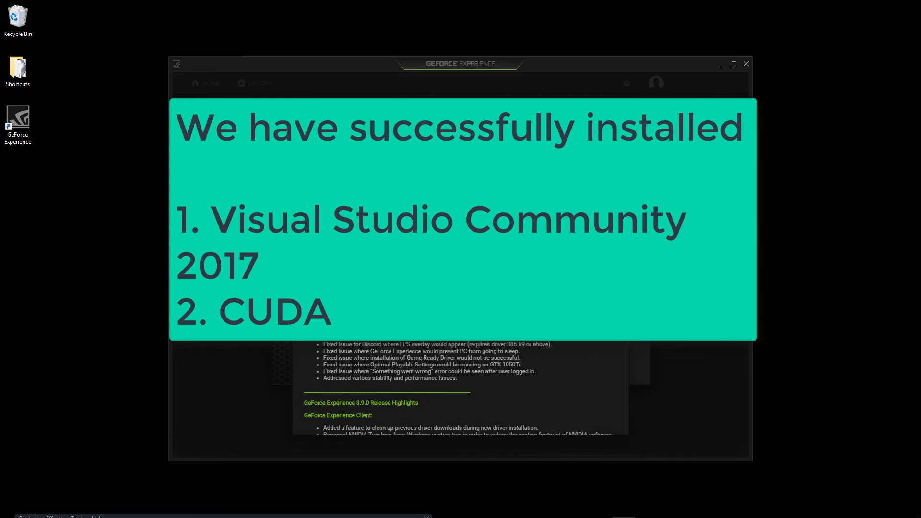
pyautogui.scroll(-3)
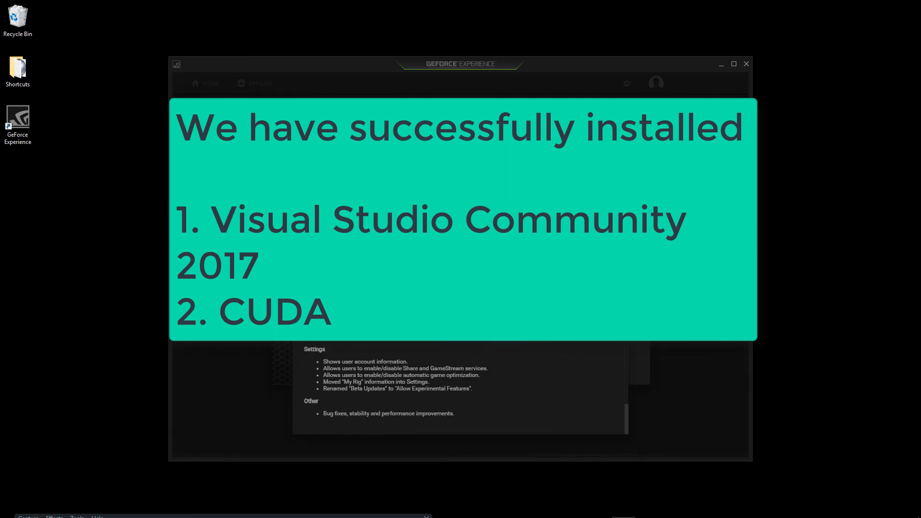